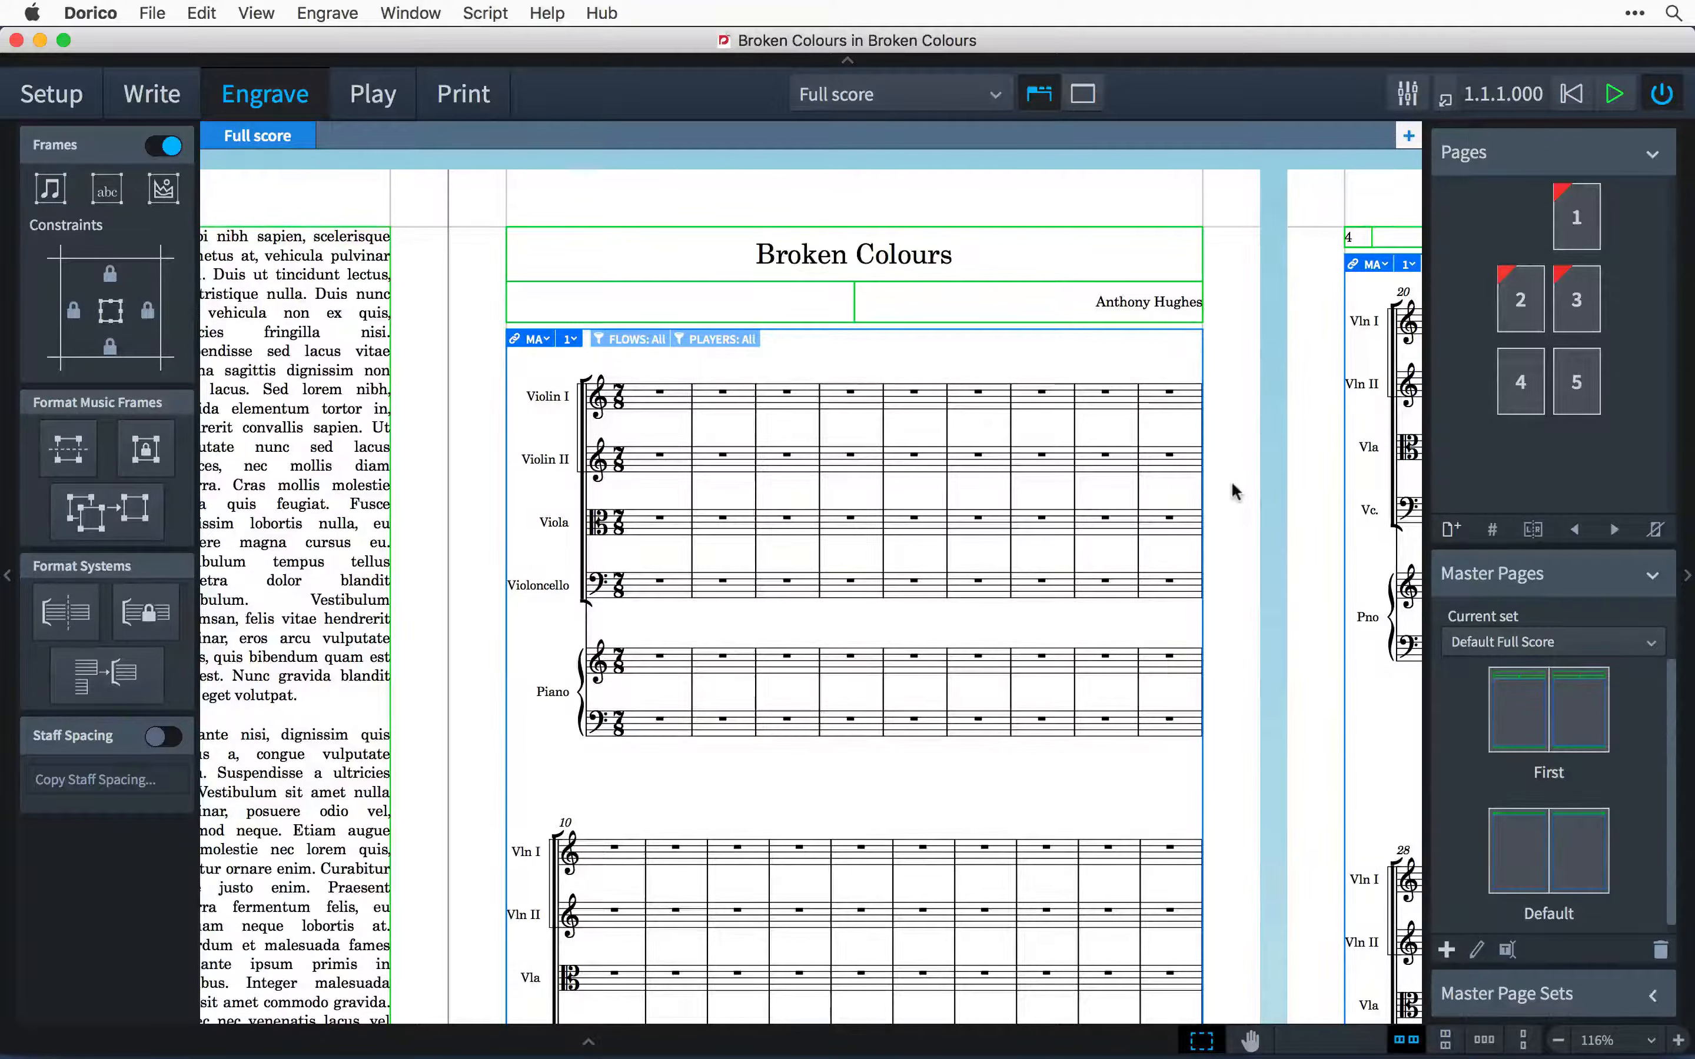
pyautogui.moveTo(1064, 405)
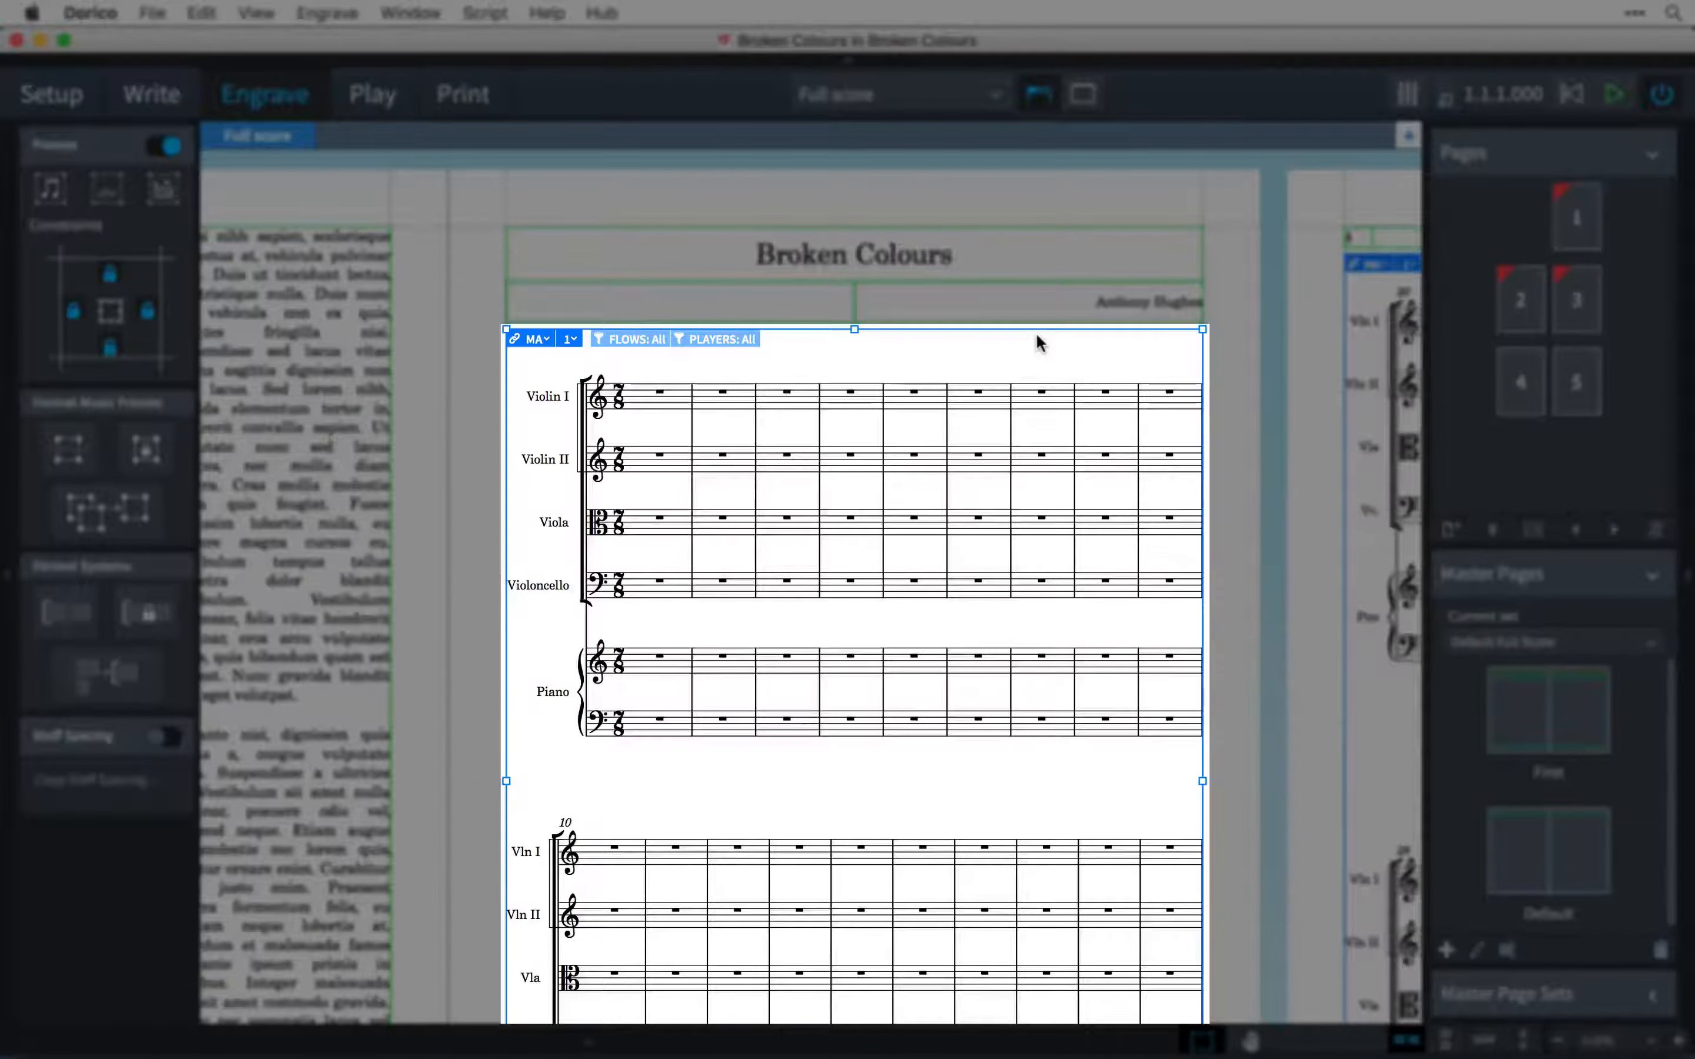
# - Select the music frame and cover artwork frame in the Broken Colours score
pyautogui.click(852, 301)
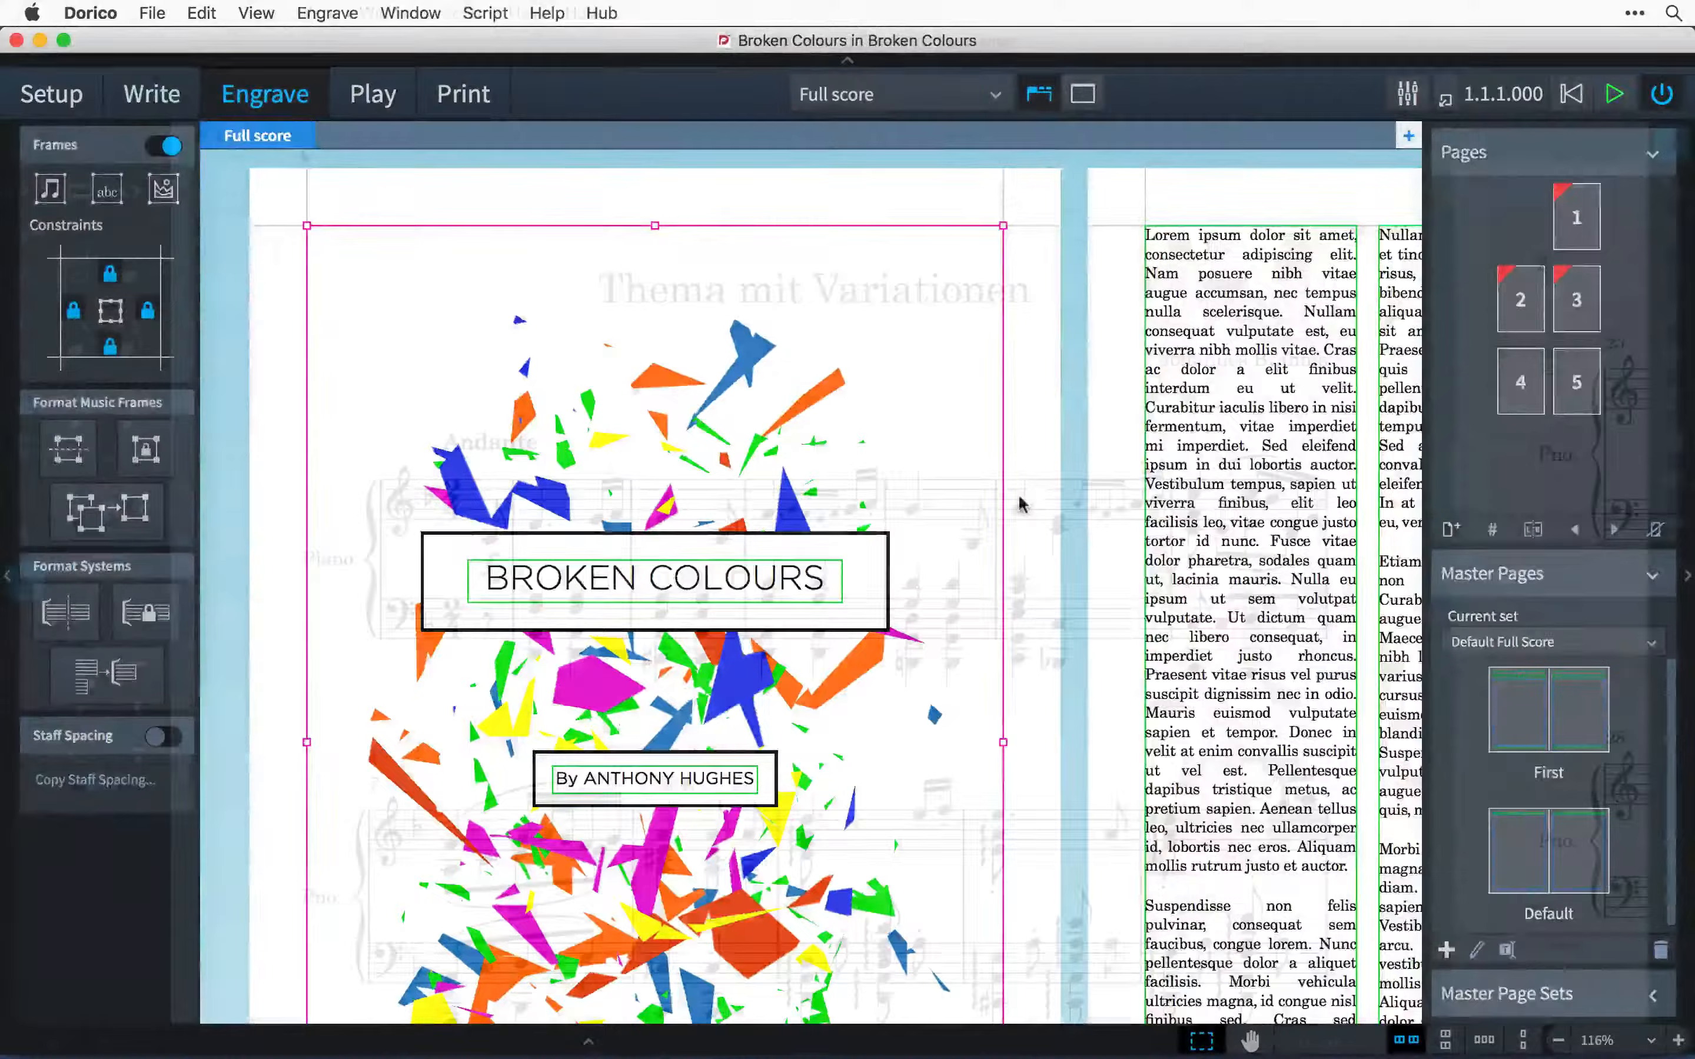
pyautogui.click(151, 93)
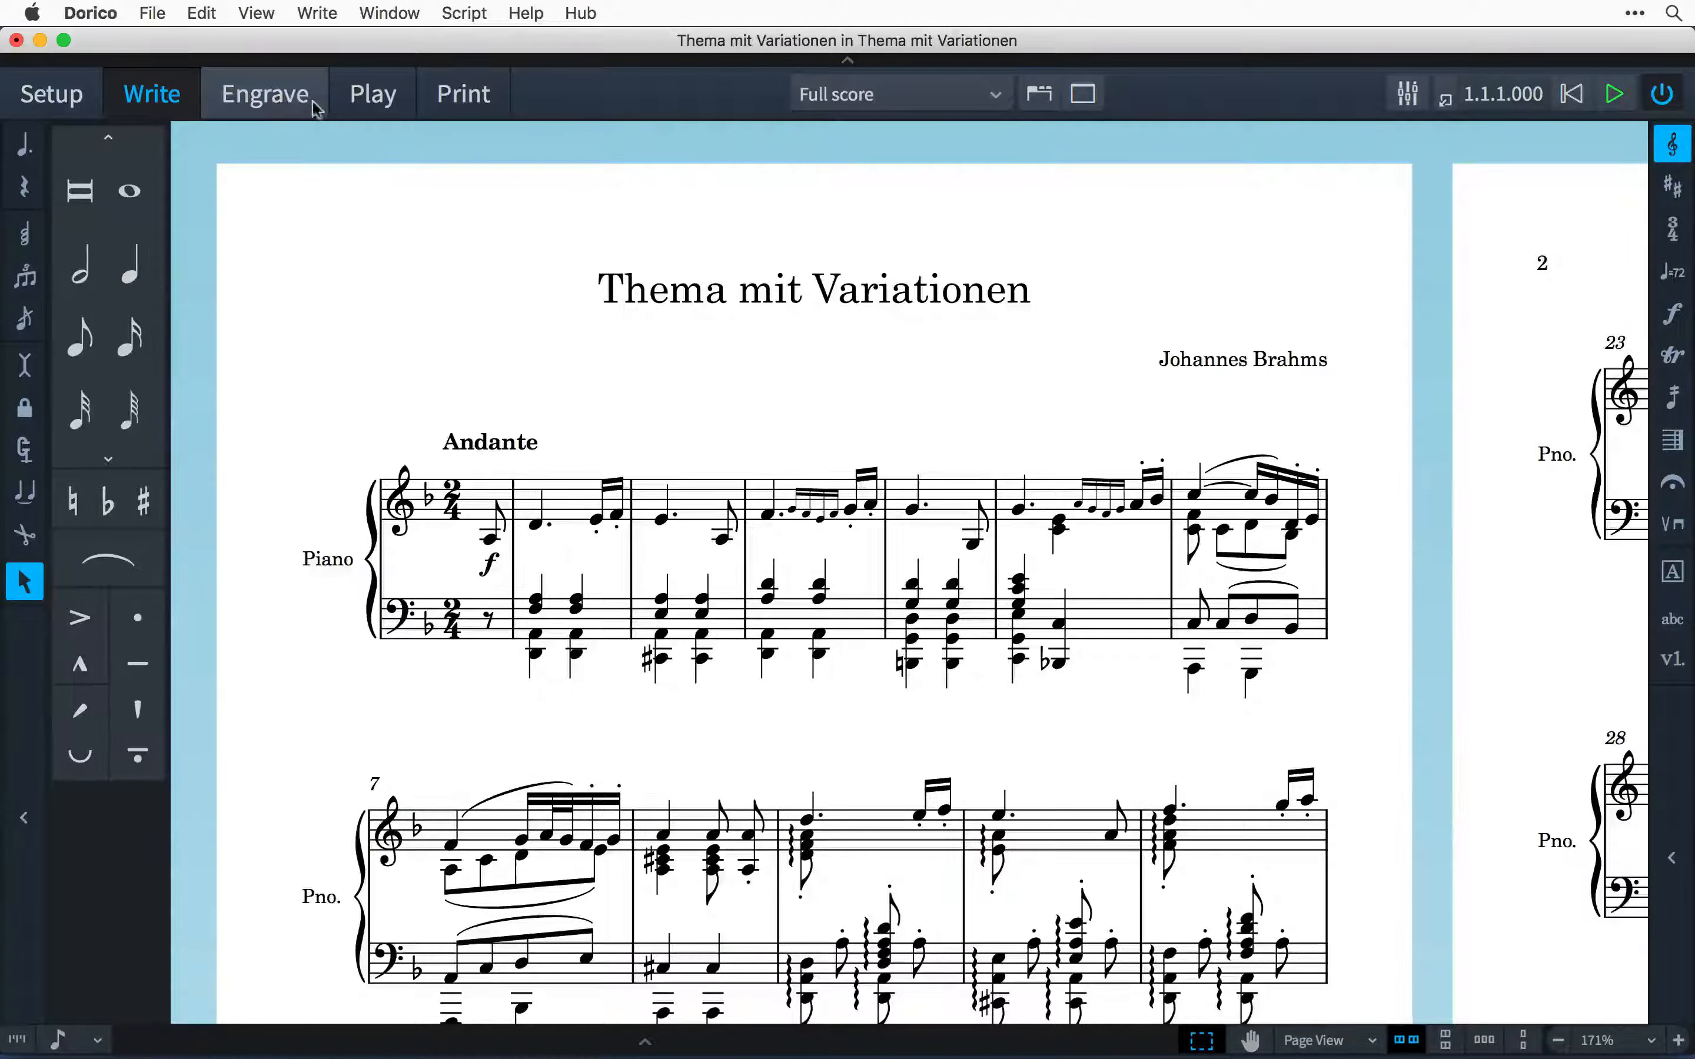
# - Switch to Engrave mode, inspect the violin music and text frames, then load the Happy Birthday project
pyautogui.click(266, 93)
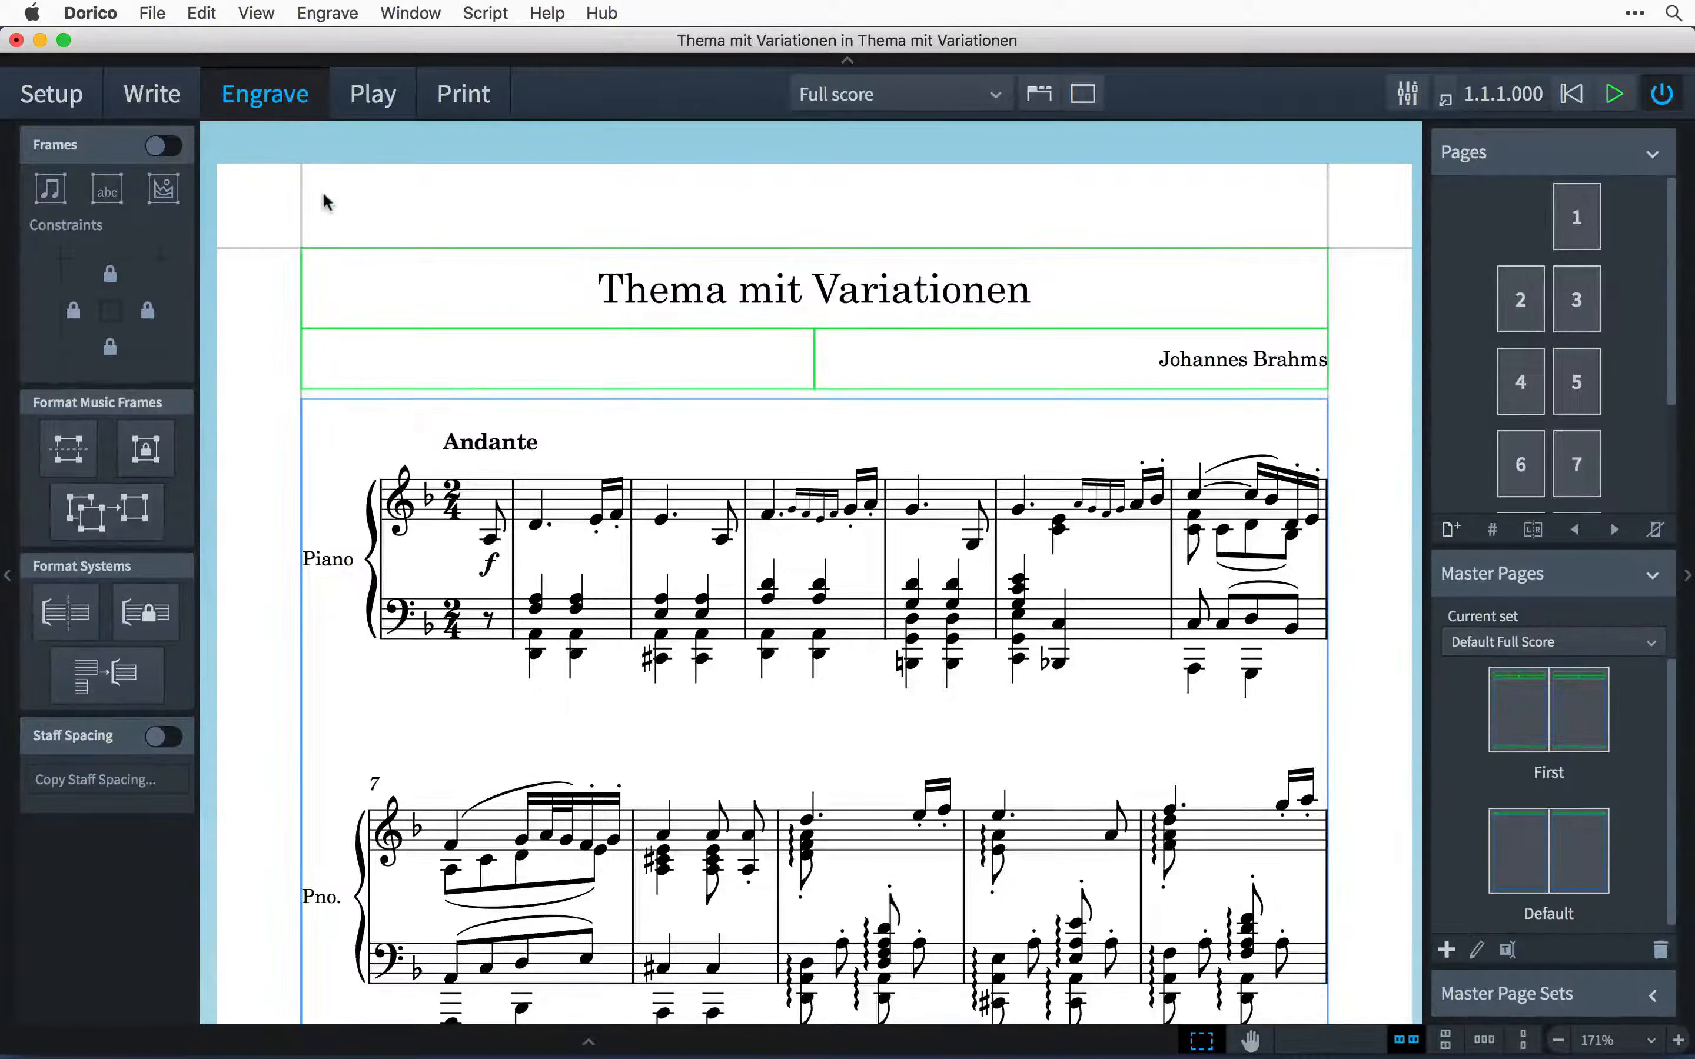
pyautogui.click(164, 145)
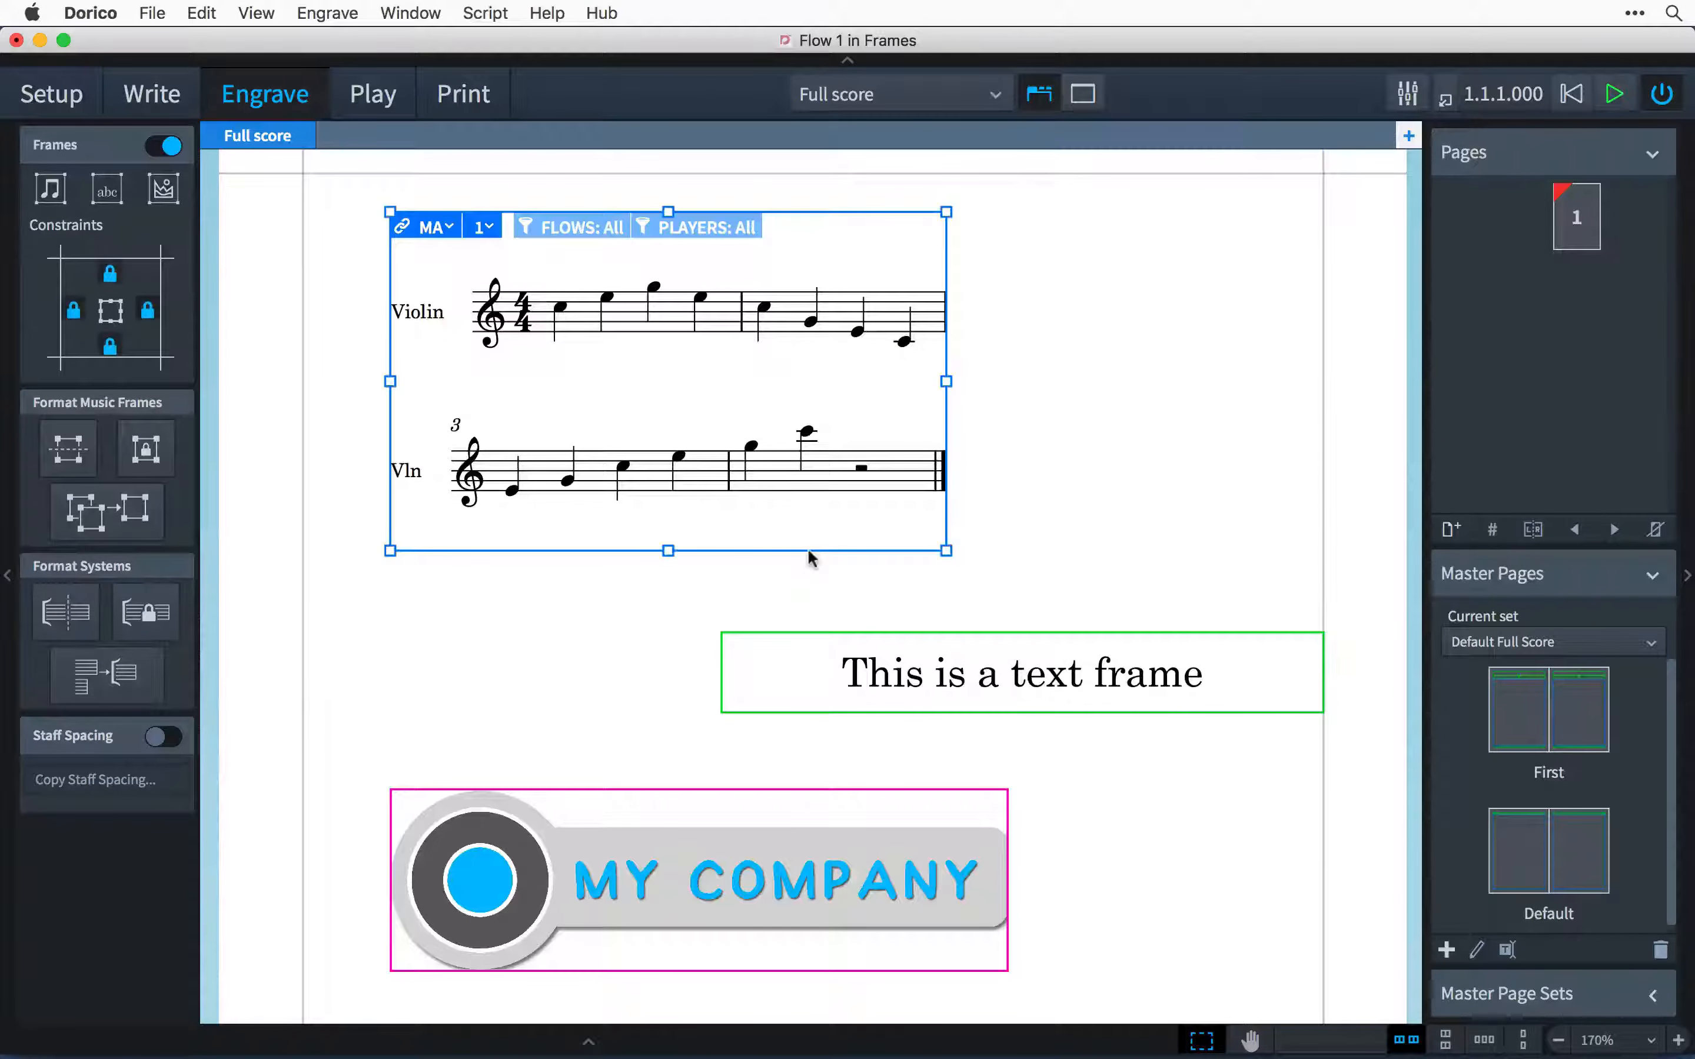
pyautogui.click(1019, 675)
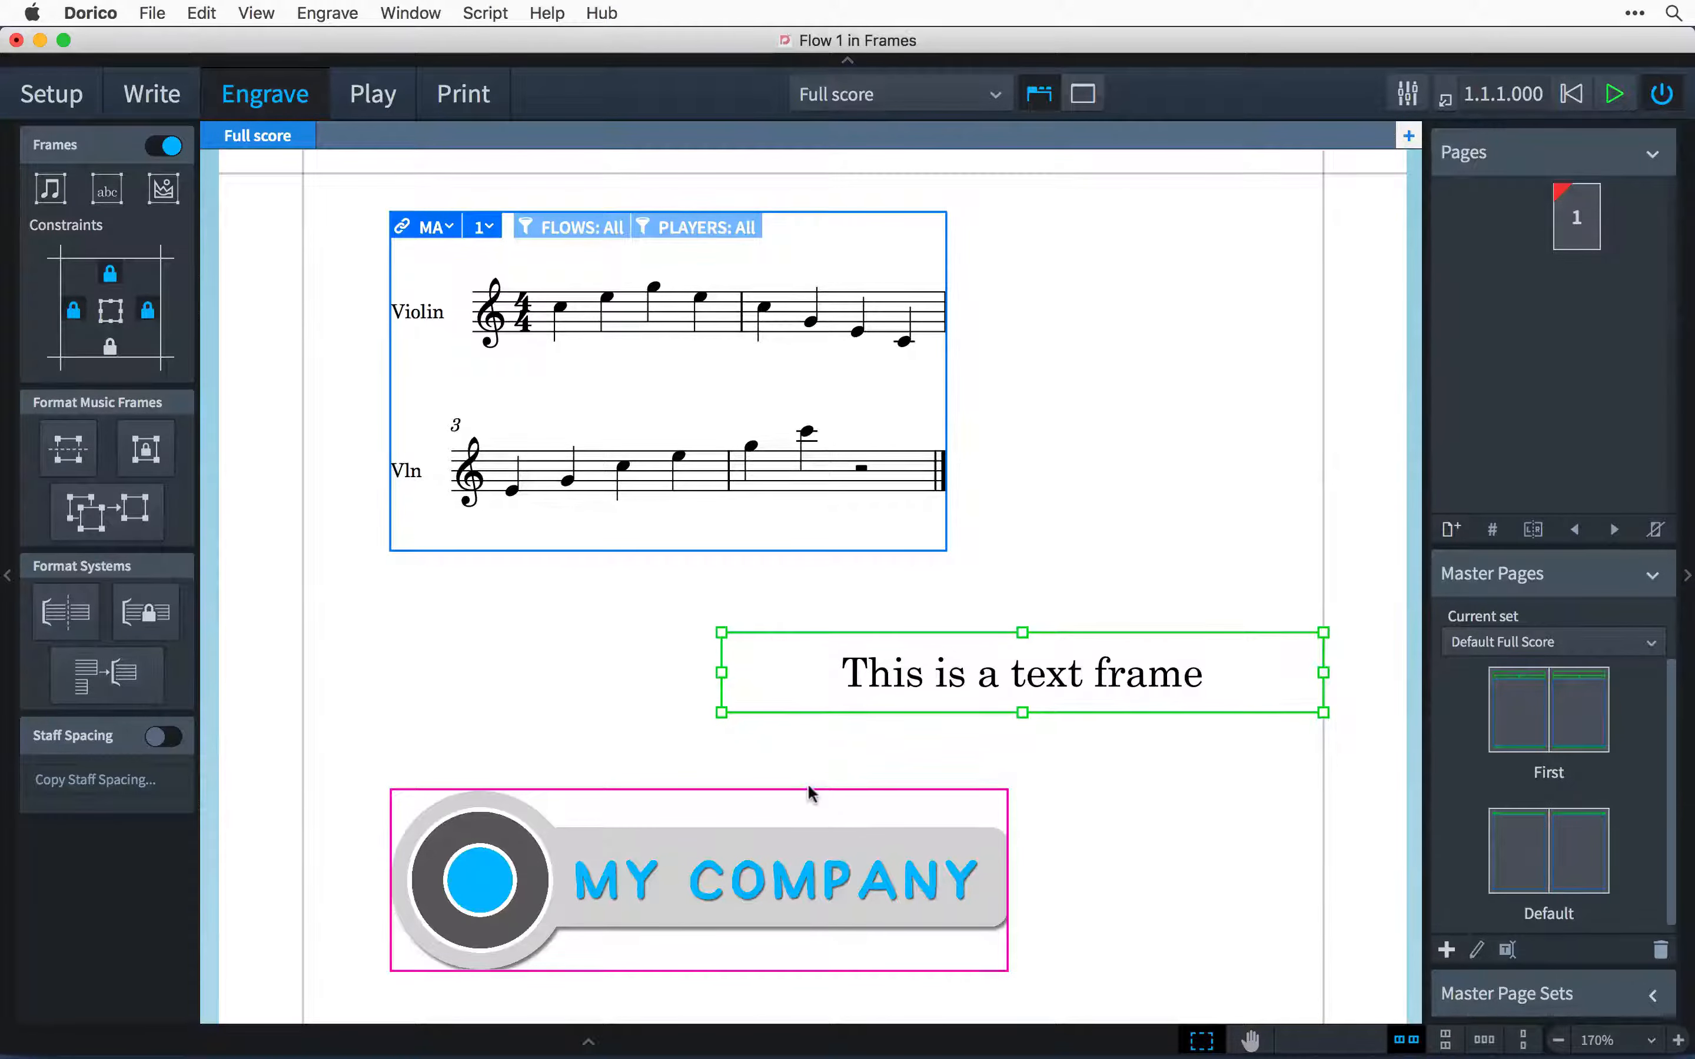
pyautogui.click(698, 886)
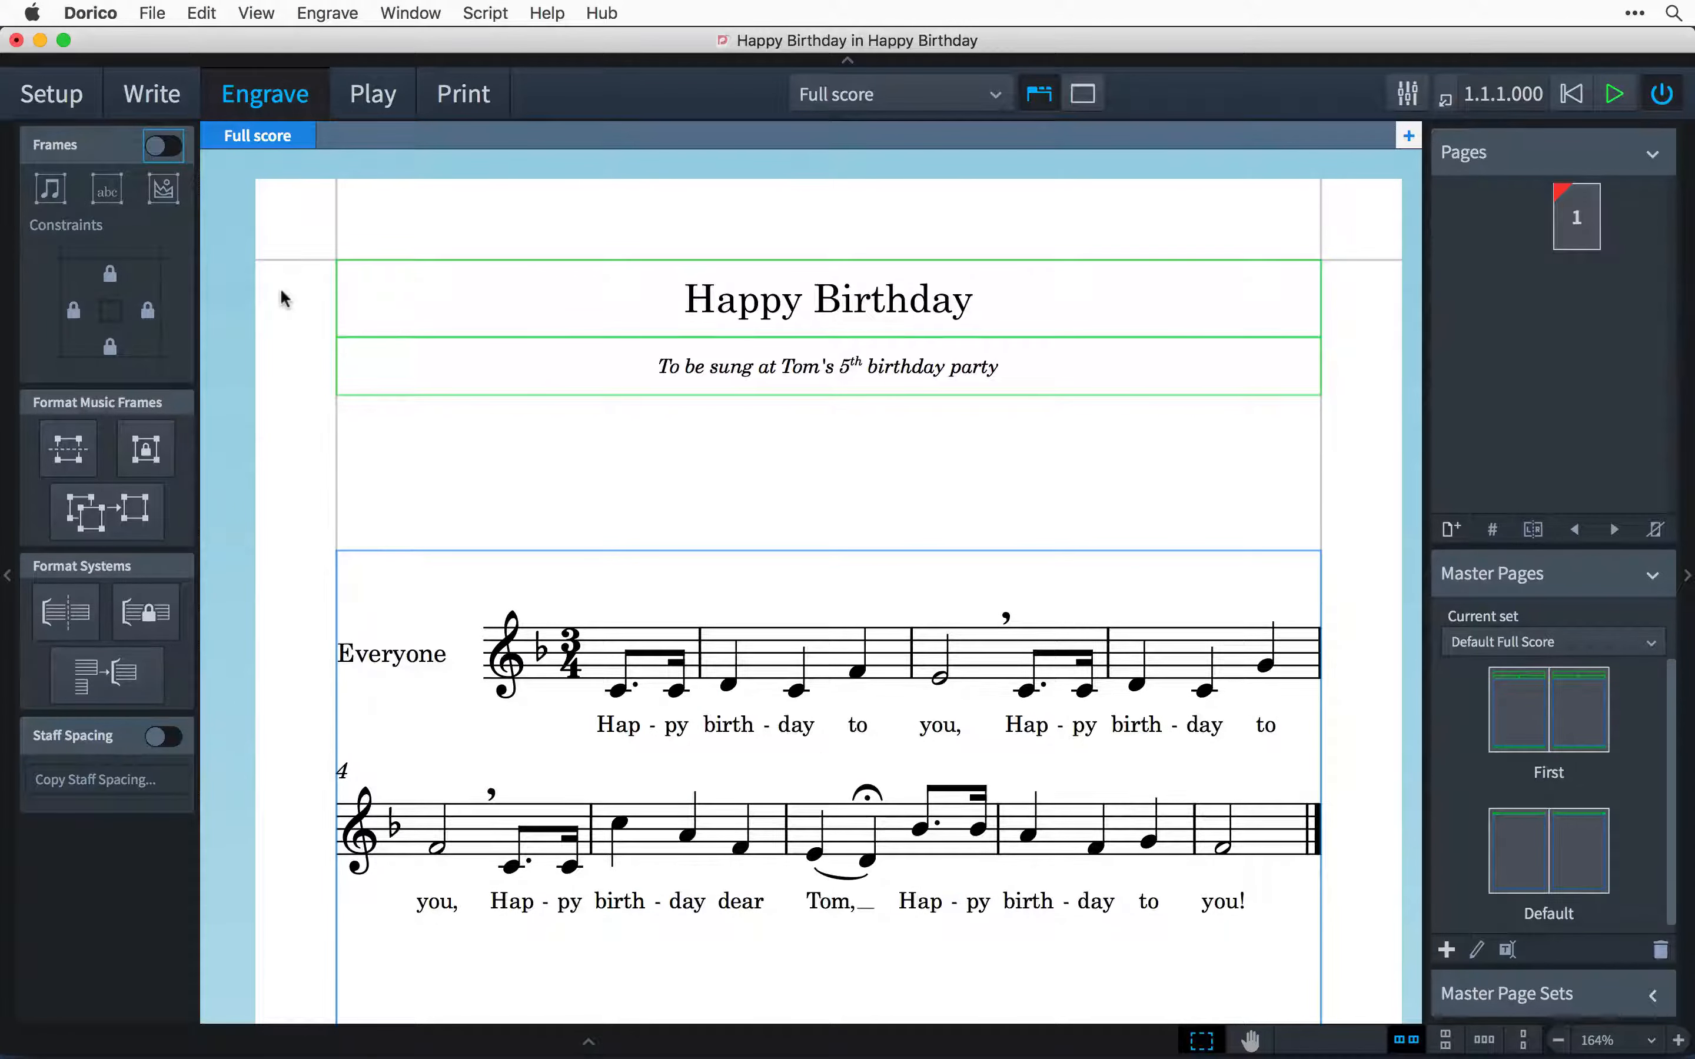
# - Turn on the Frames switch so the Happy Birthday music frame can be edited
pyautogui.click(165, 144)
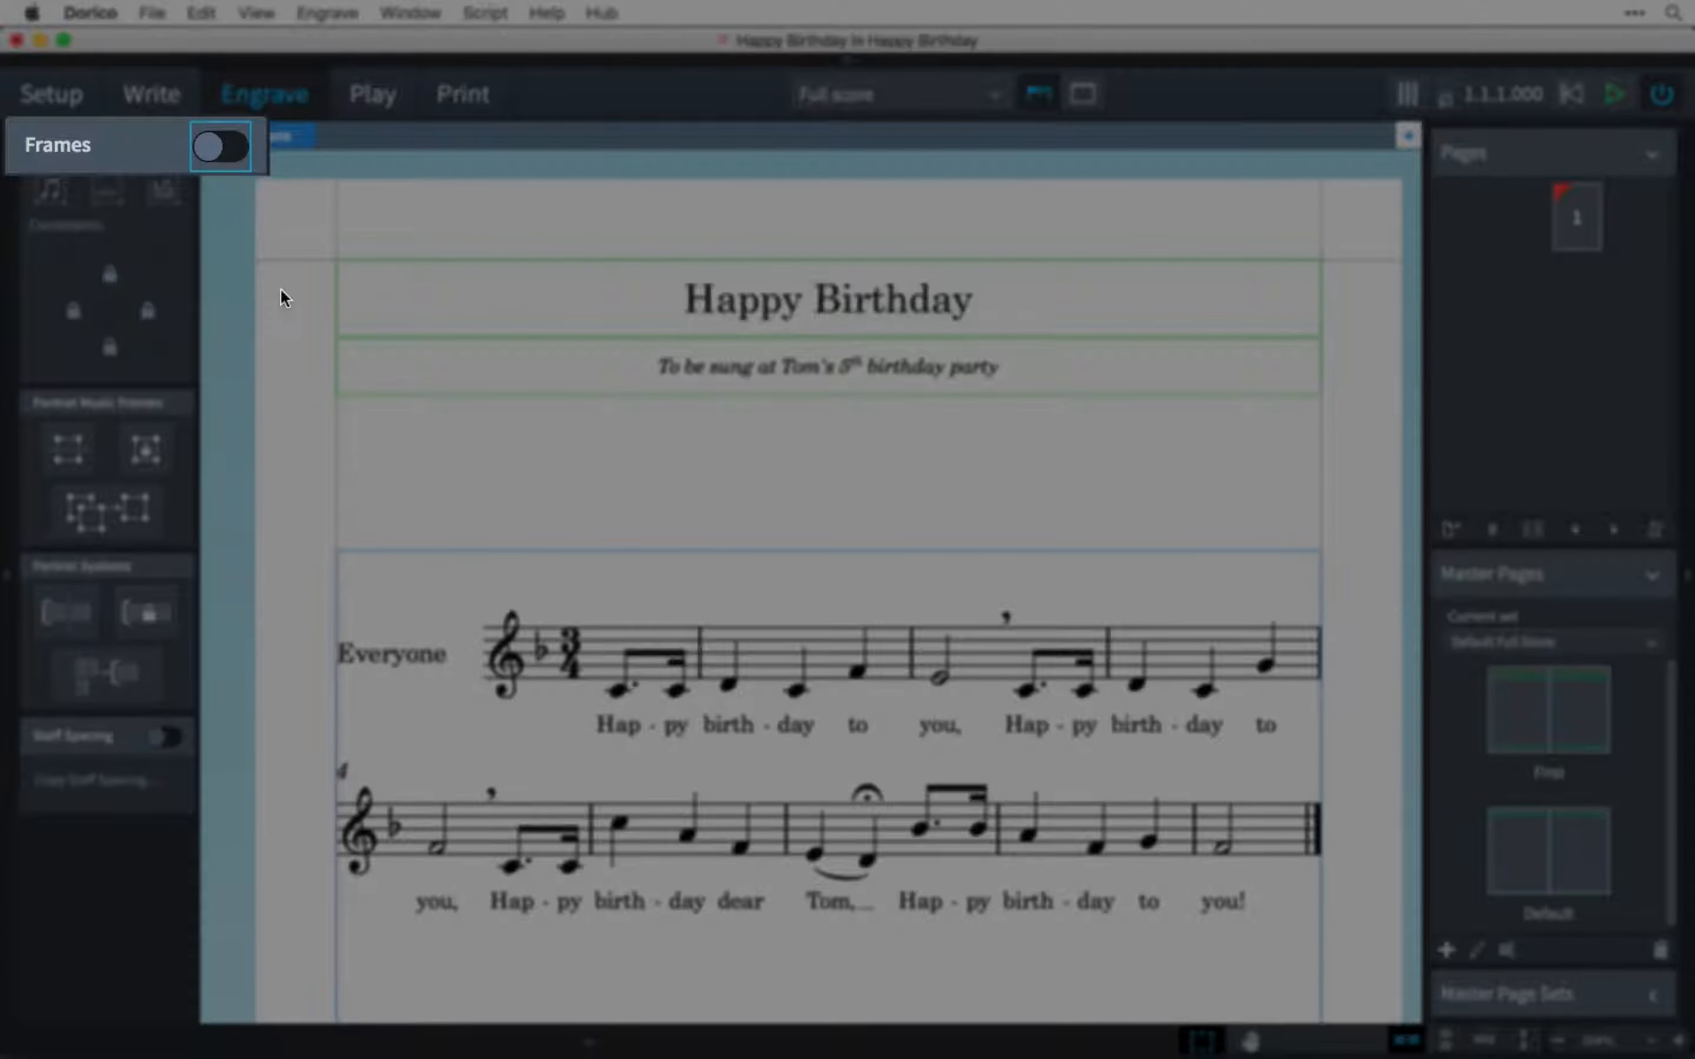
pyautogui.click(221, 146)
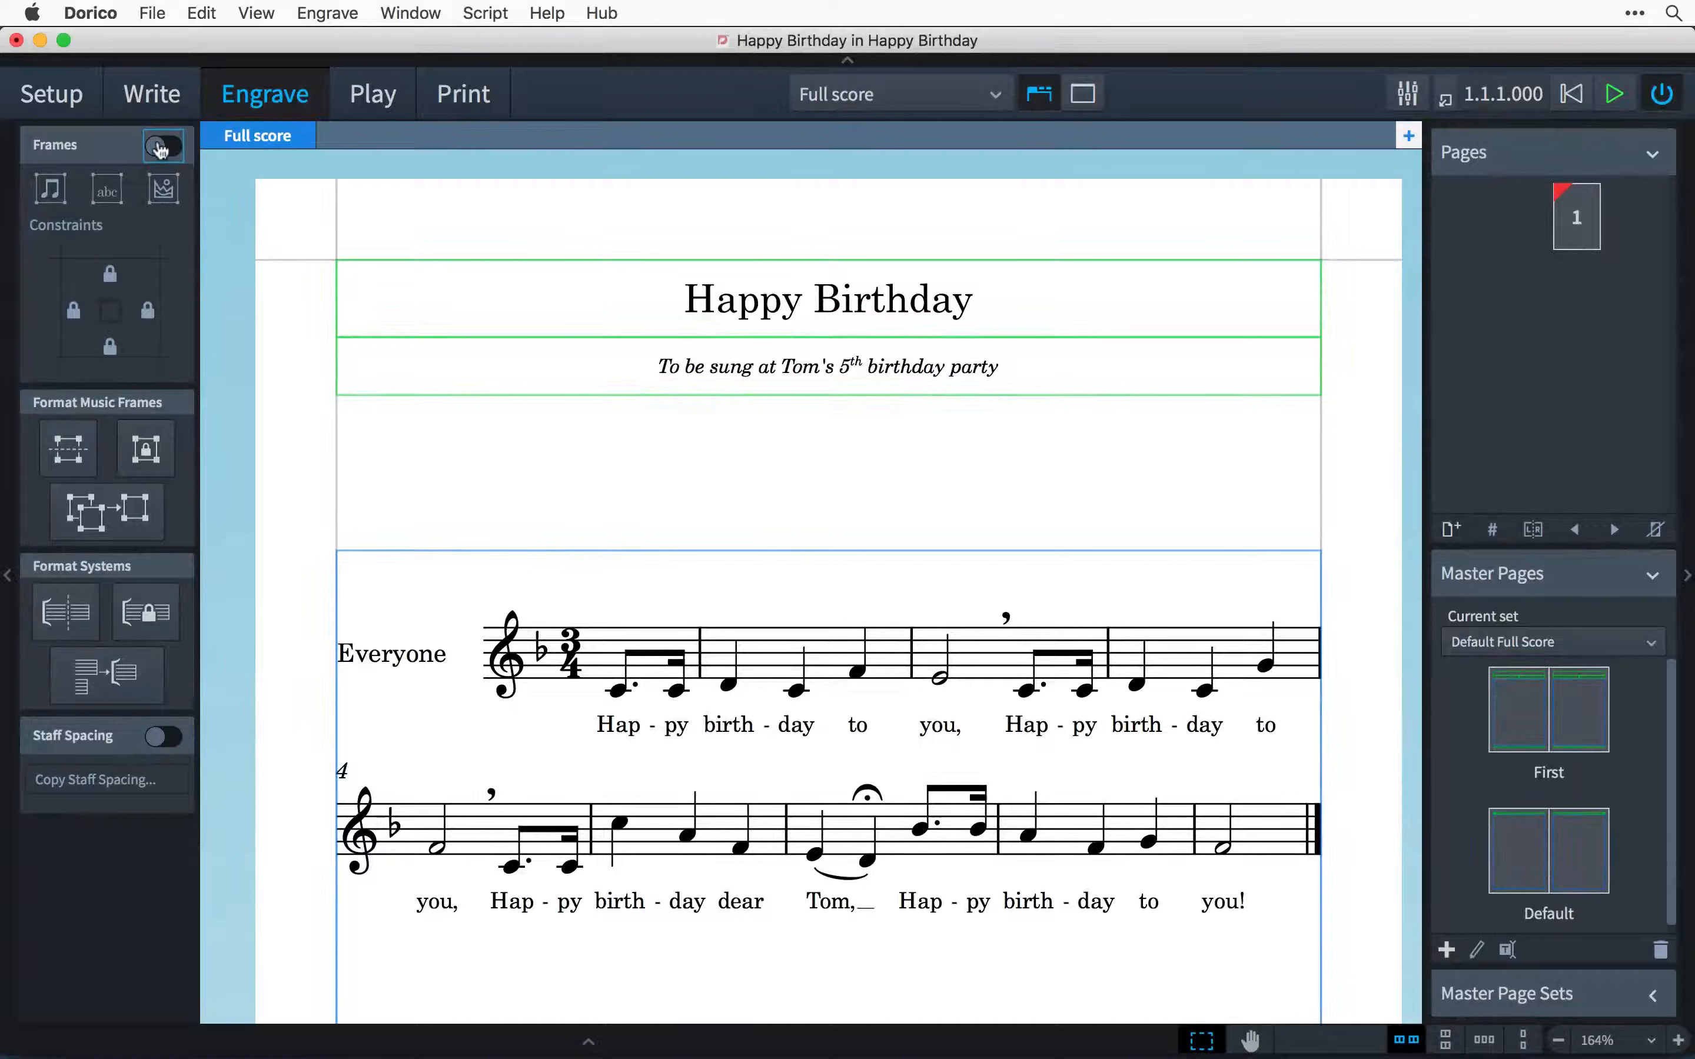
pyautogui.click(163, 146)
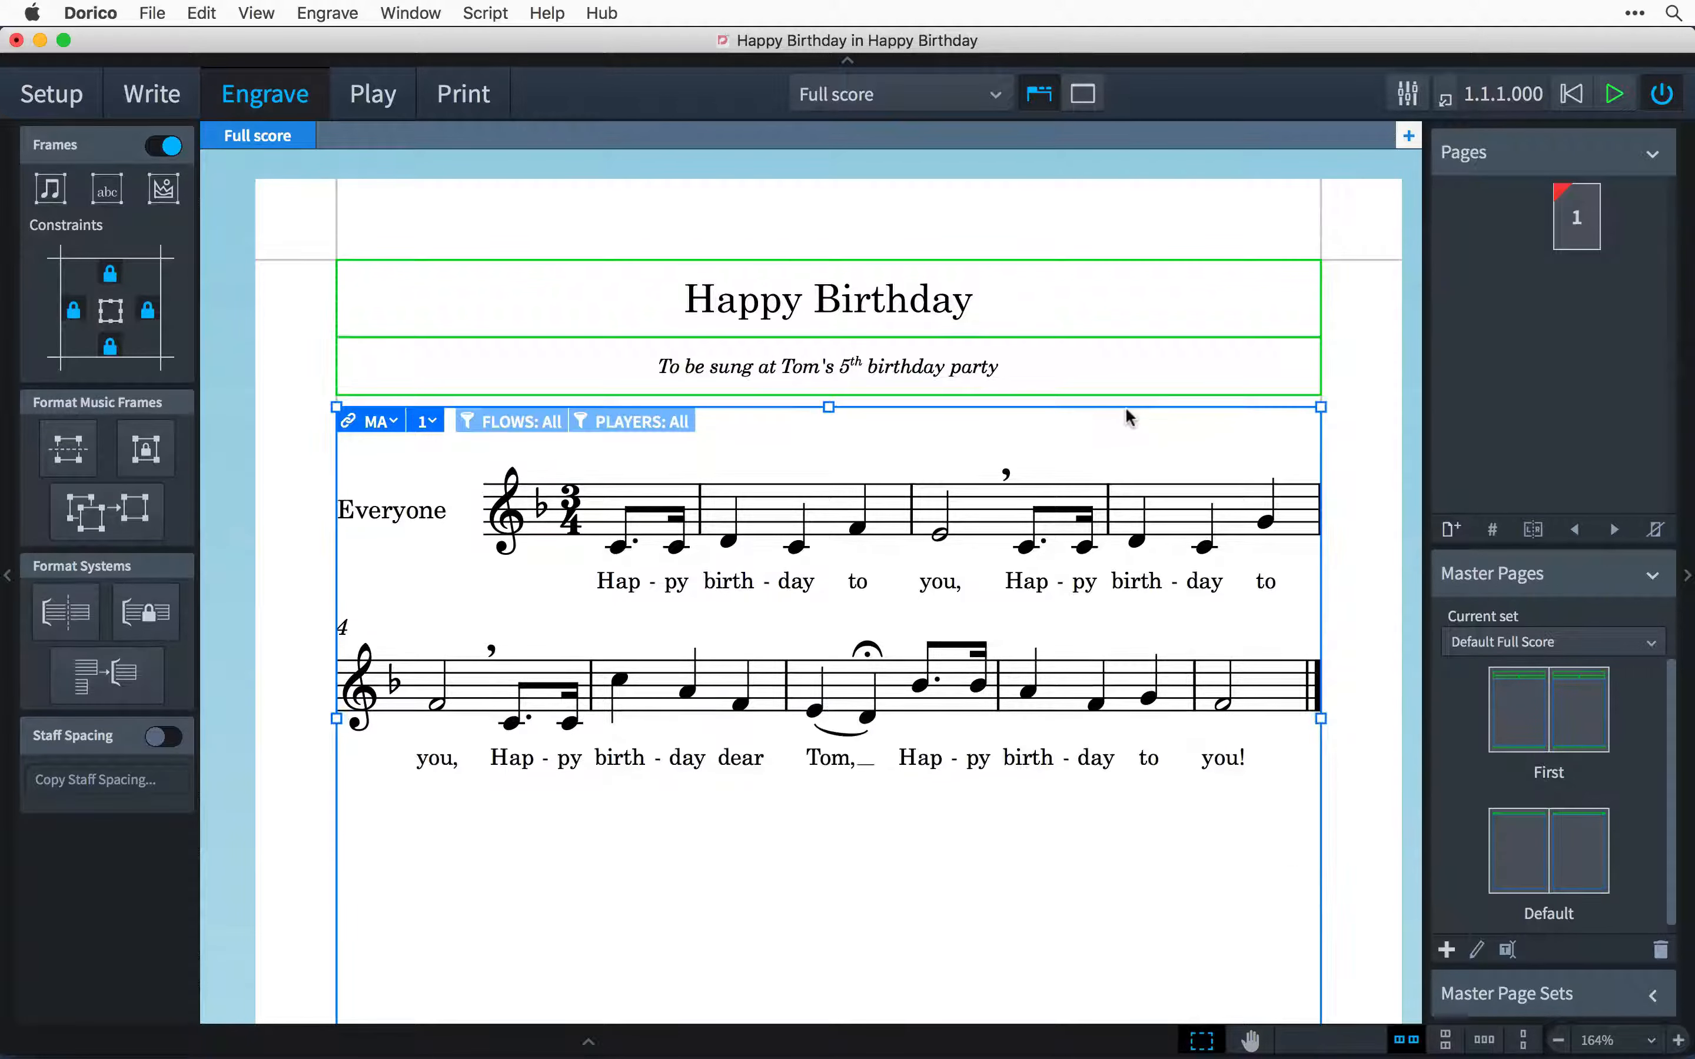
pyautogui.moveTo(1324, 416)
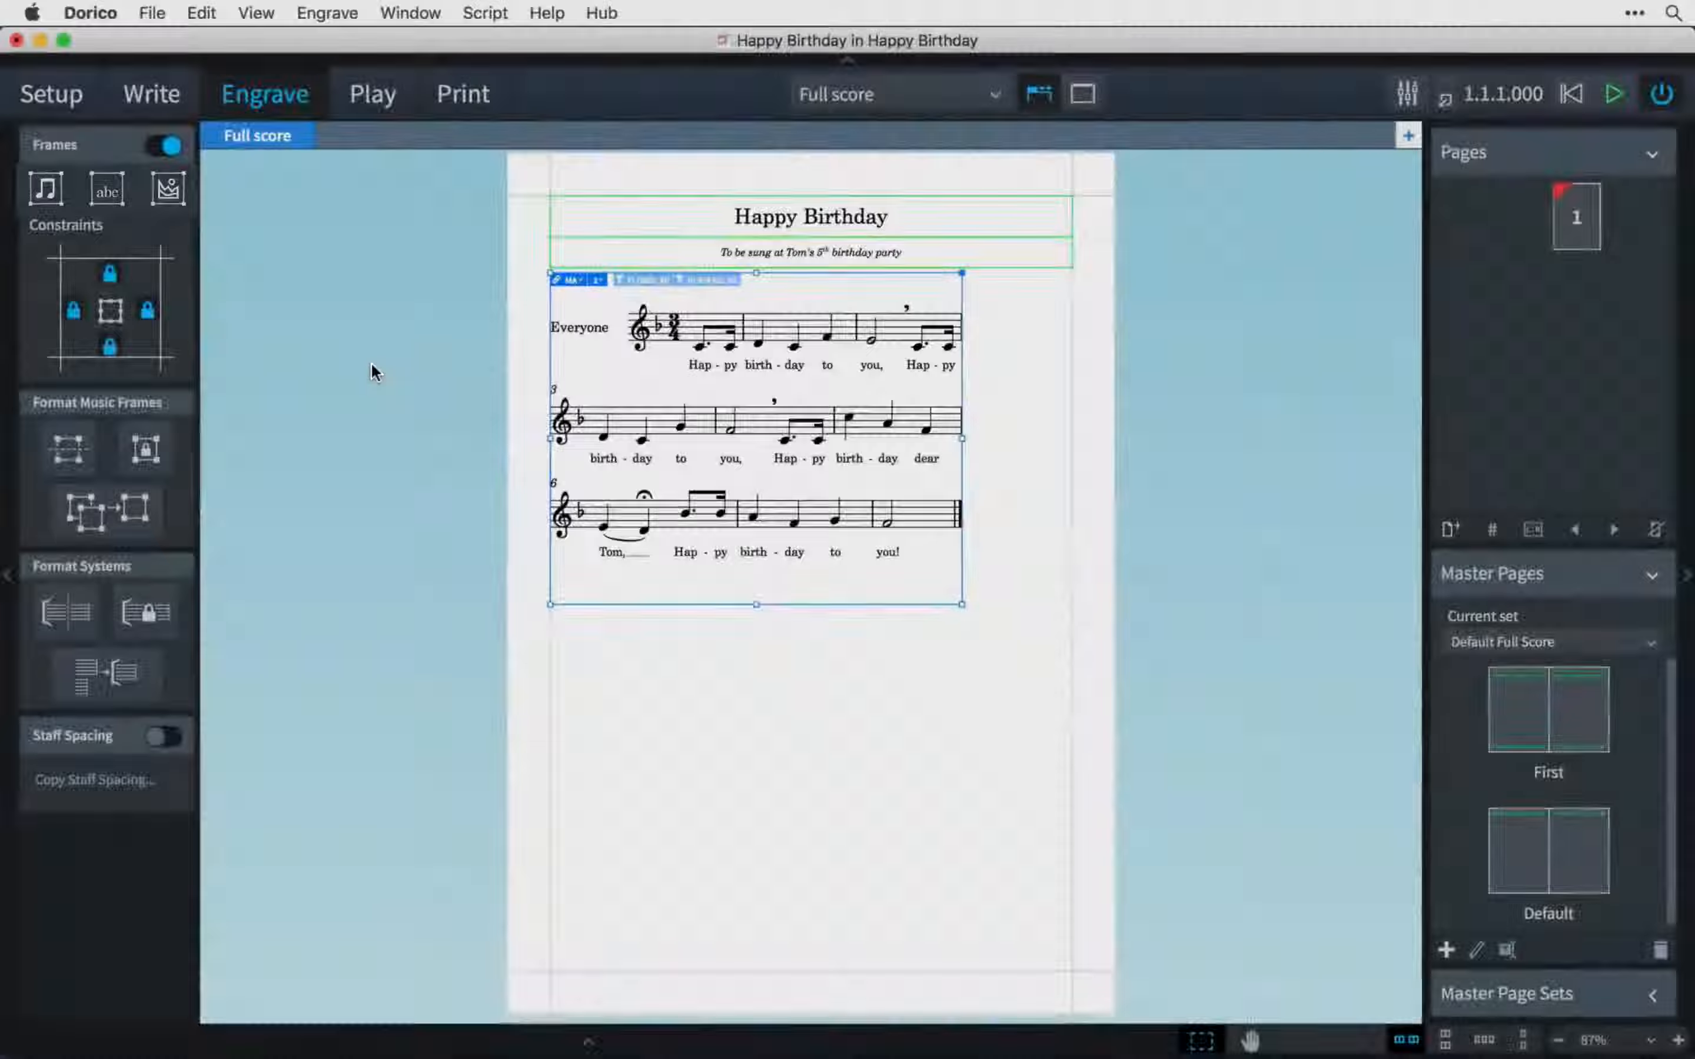
pyautogui.moveTo(108, 200)
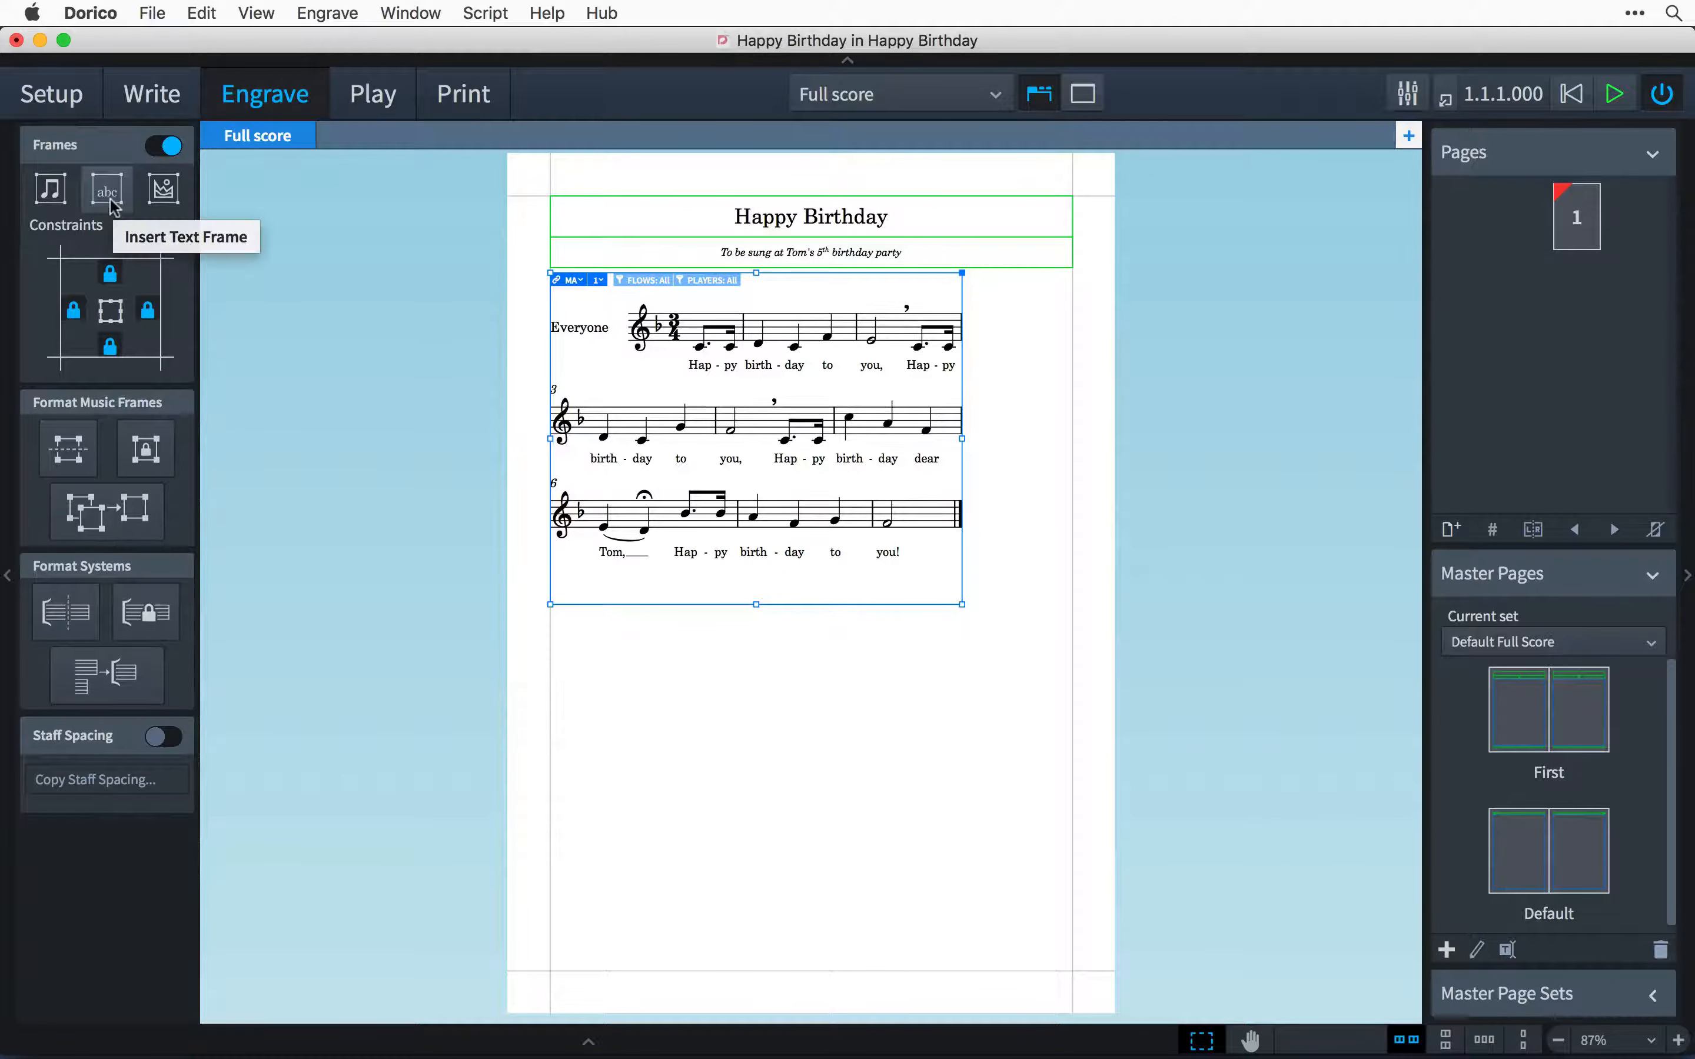
# - Insert a new text frame drawn as a rectangle below the music frame
pyautogui.click(106, 190)
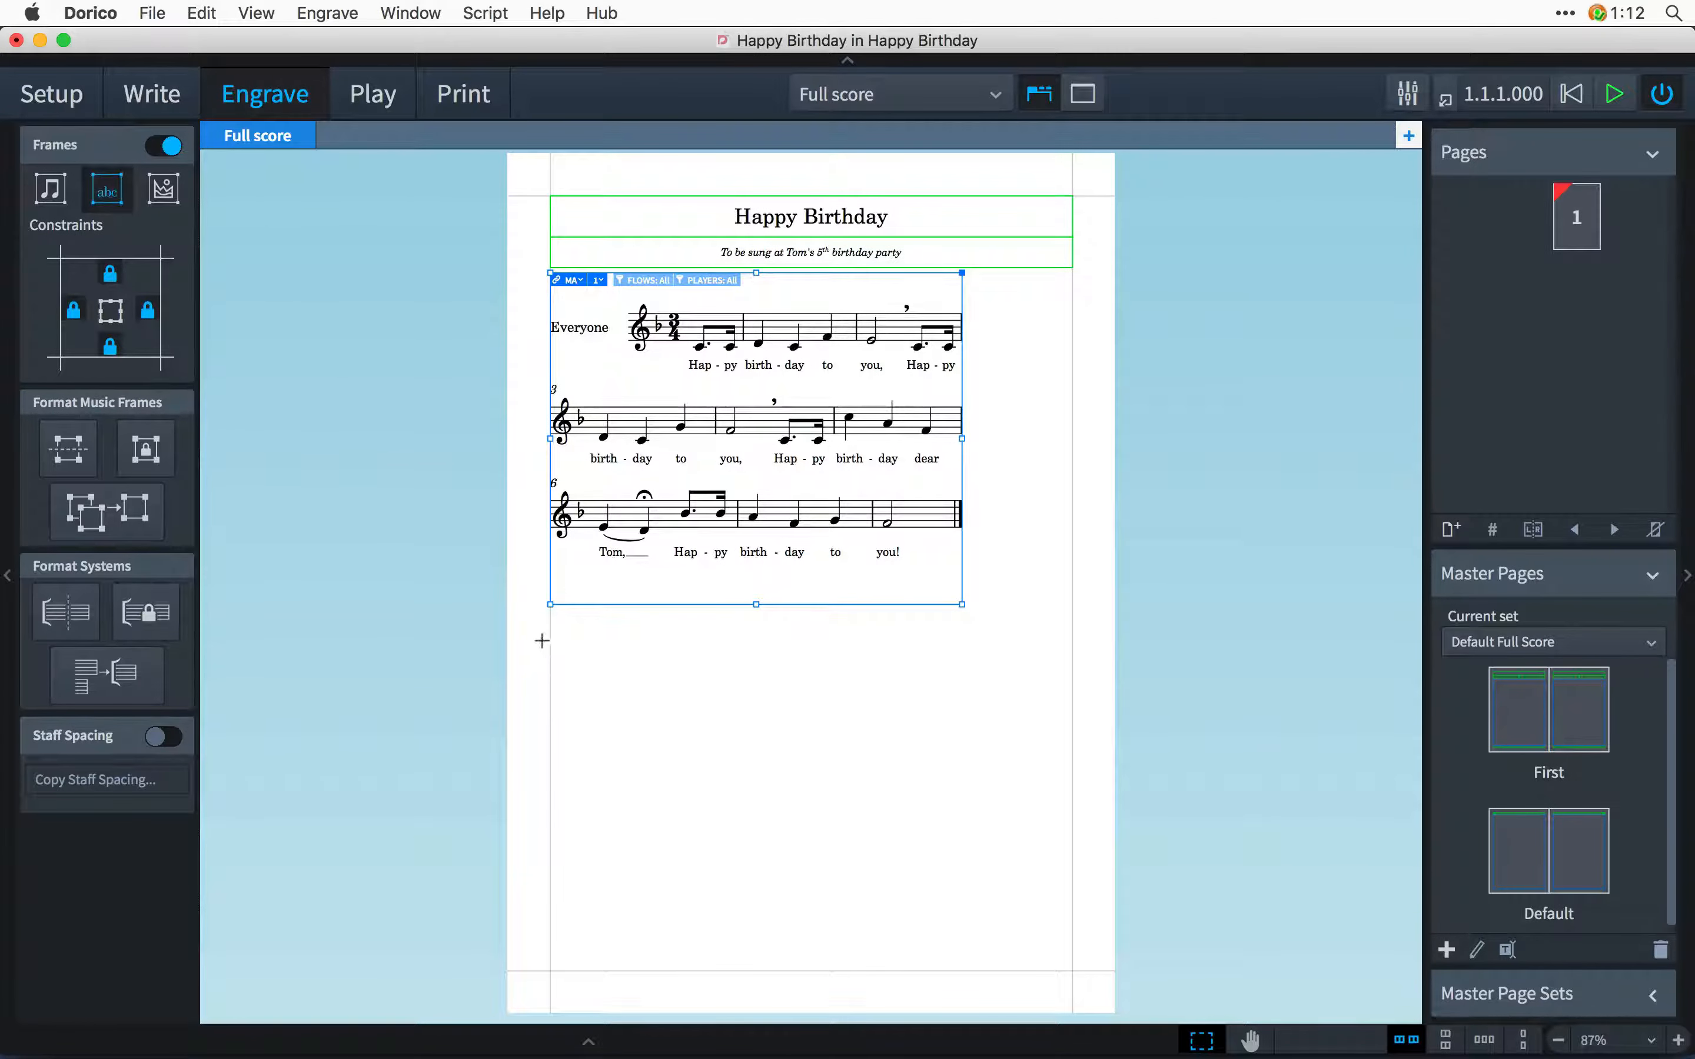
pyautogui.moveTo(551, 632); pyautogui.dragTo(811, 832)
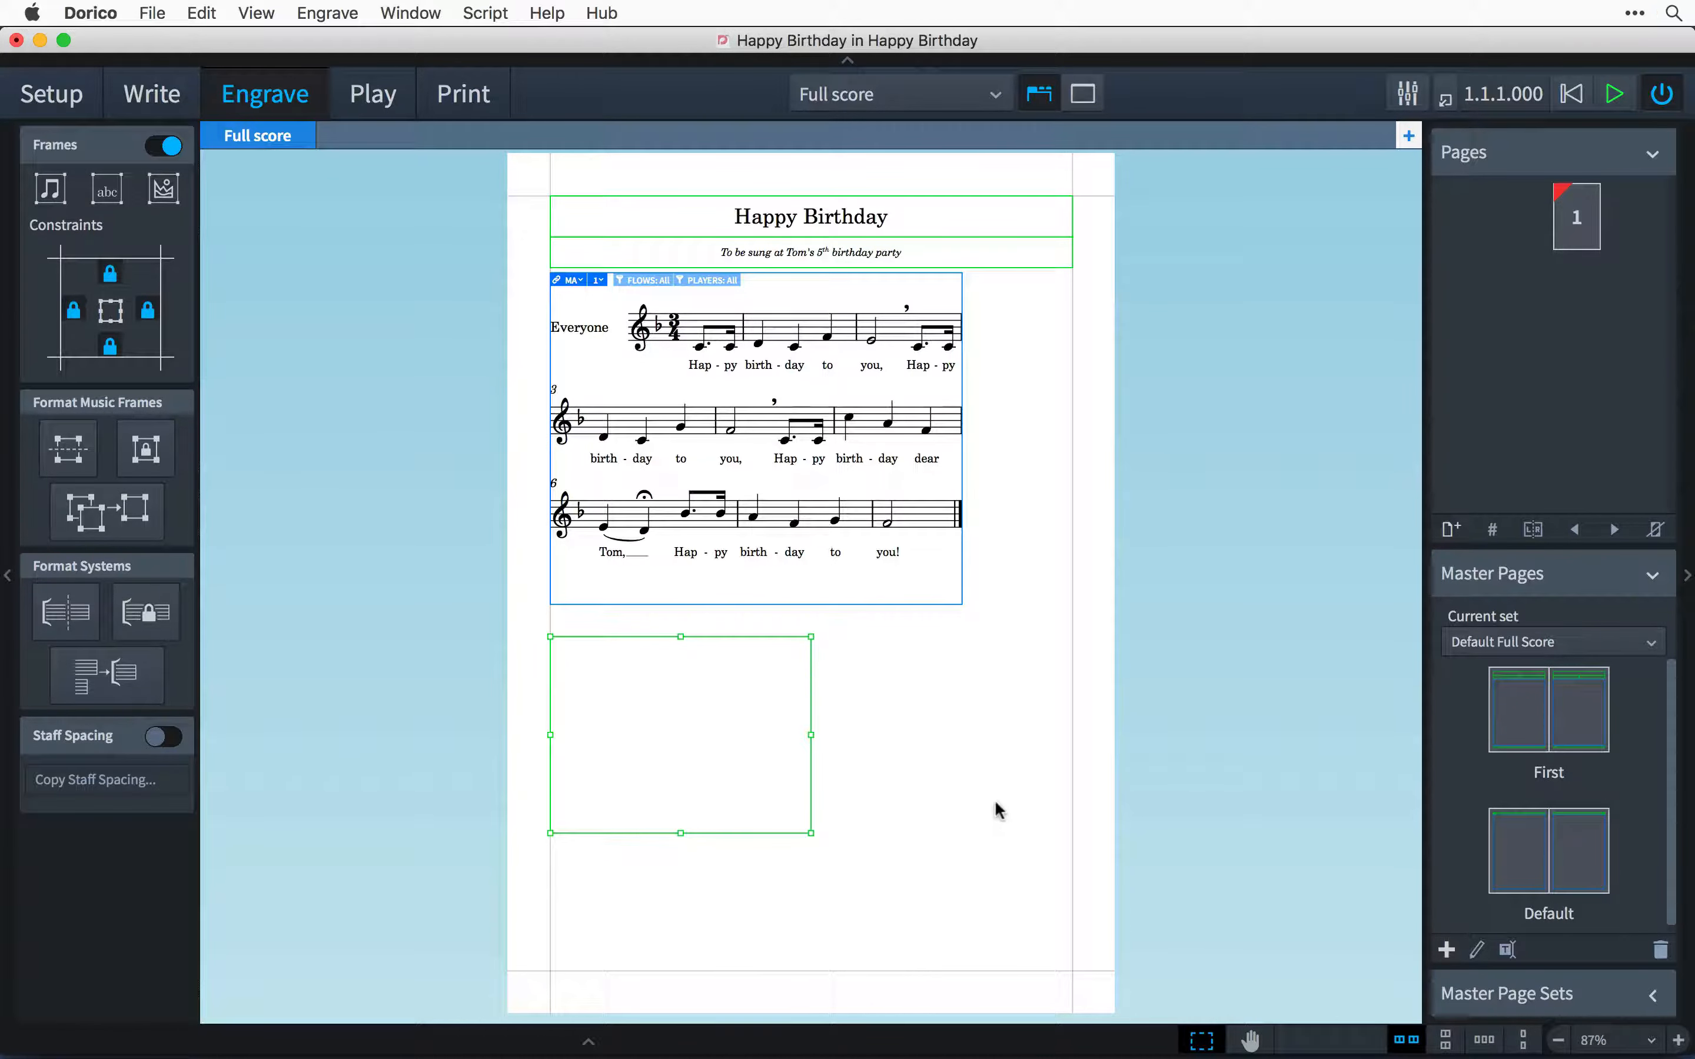
pyautogui.moveTo(1019, 554)
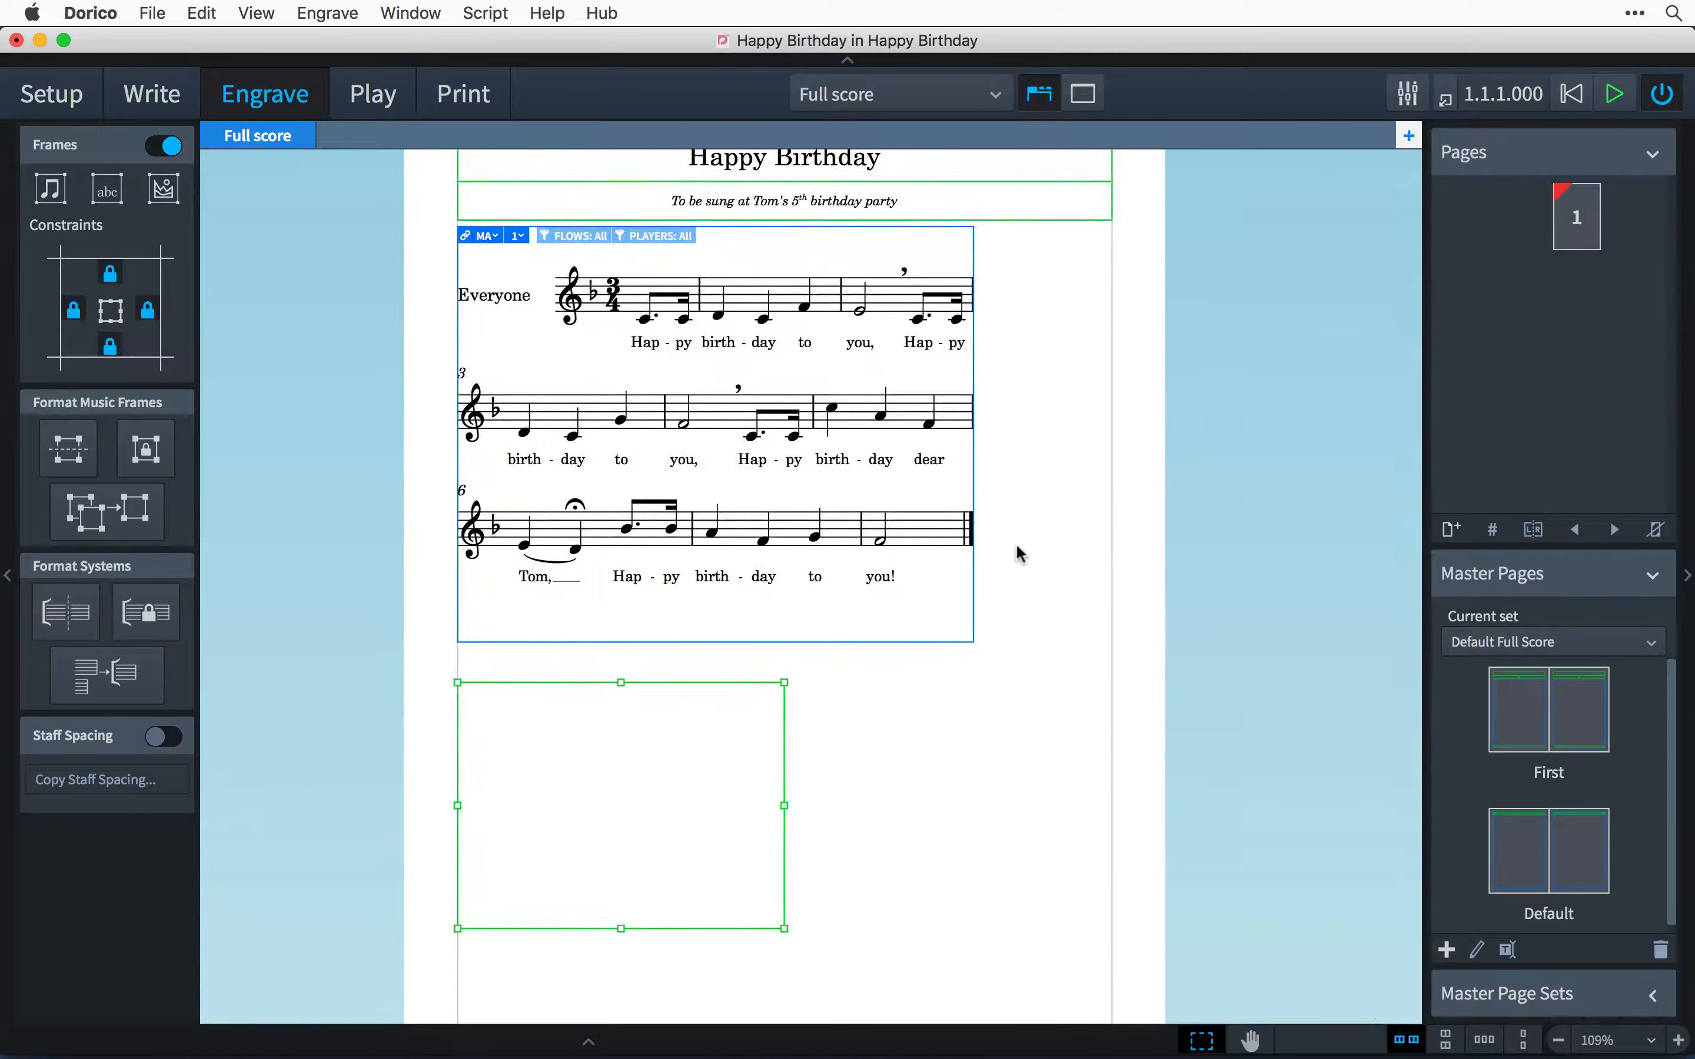
pyautogui.moveTo(899, 650)
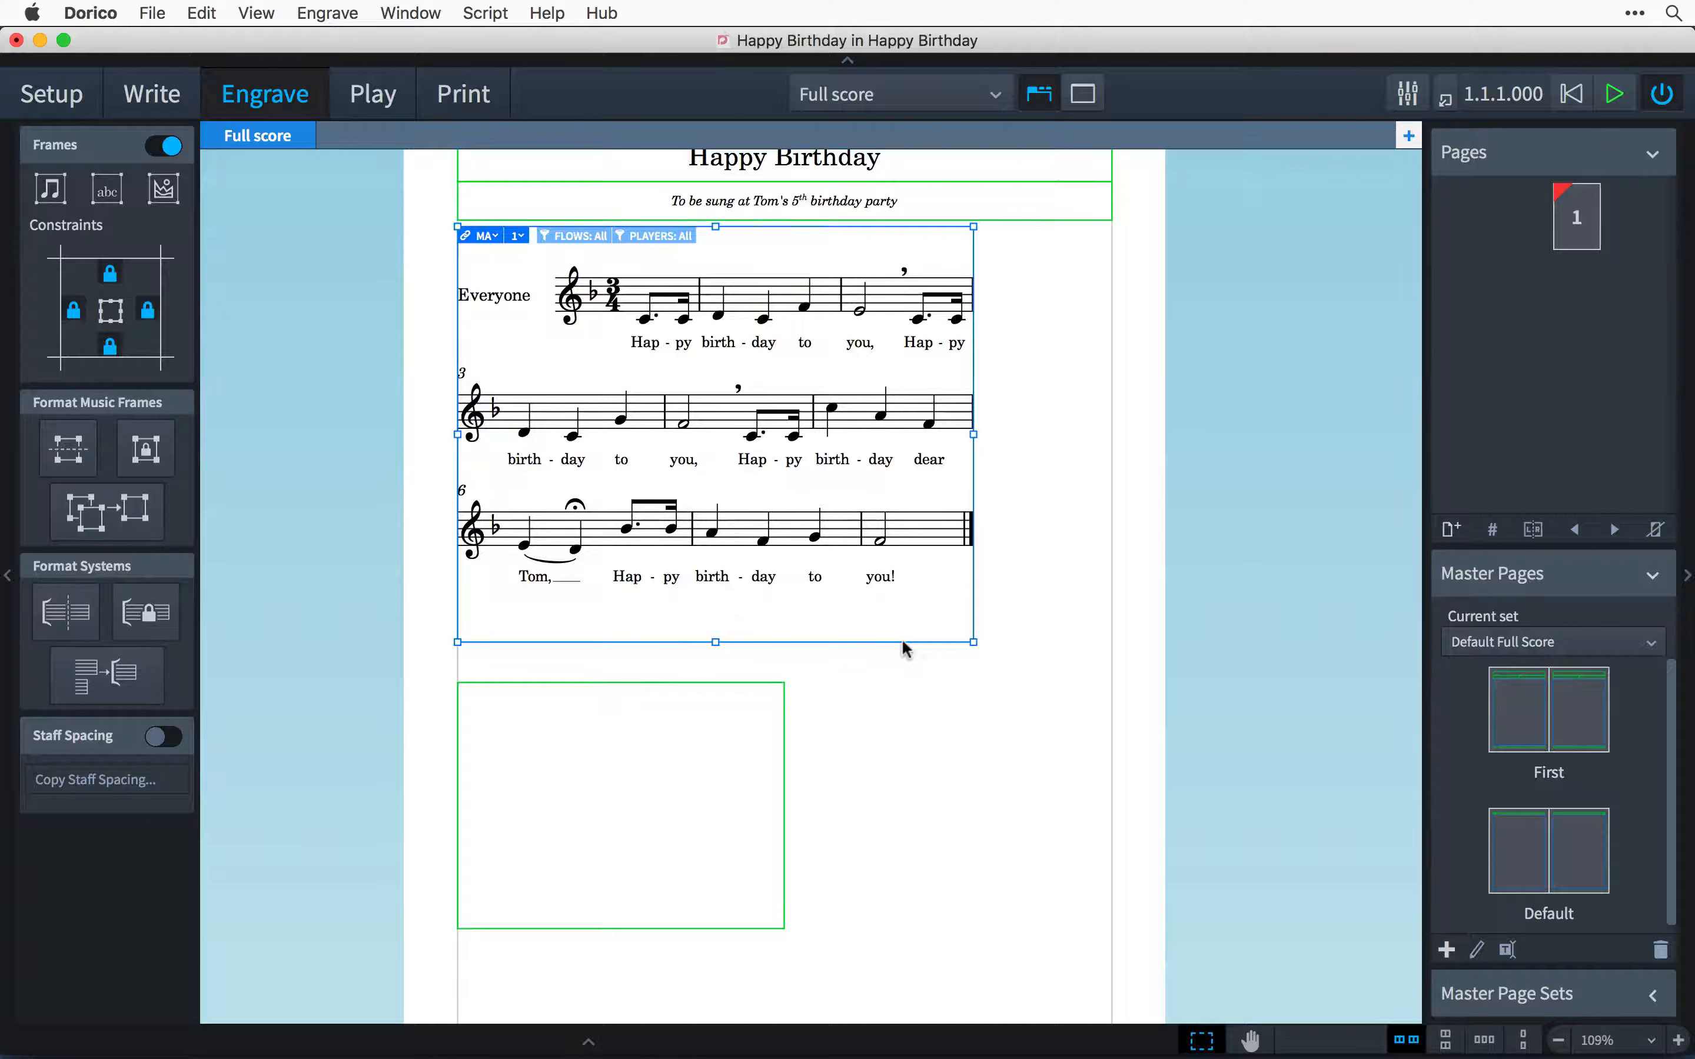
pyautogui.moveTo(972, 648)
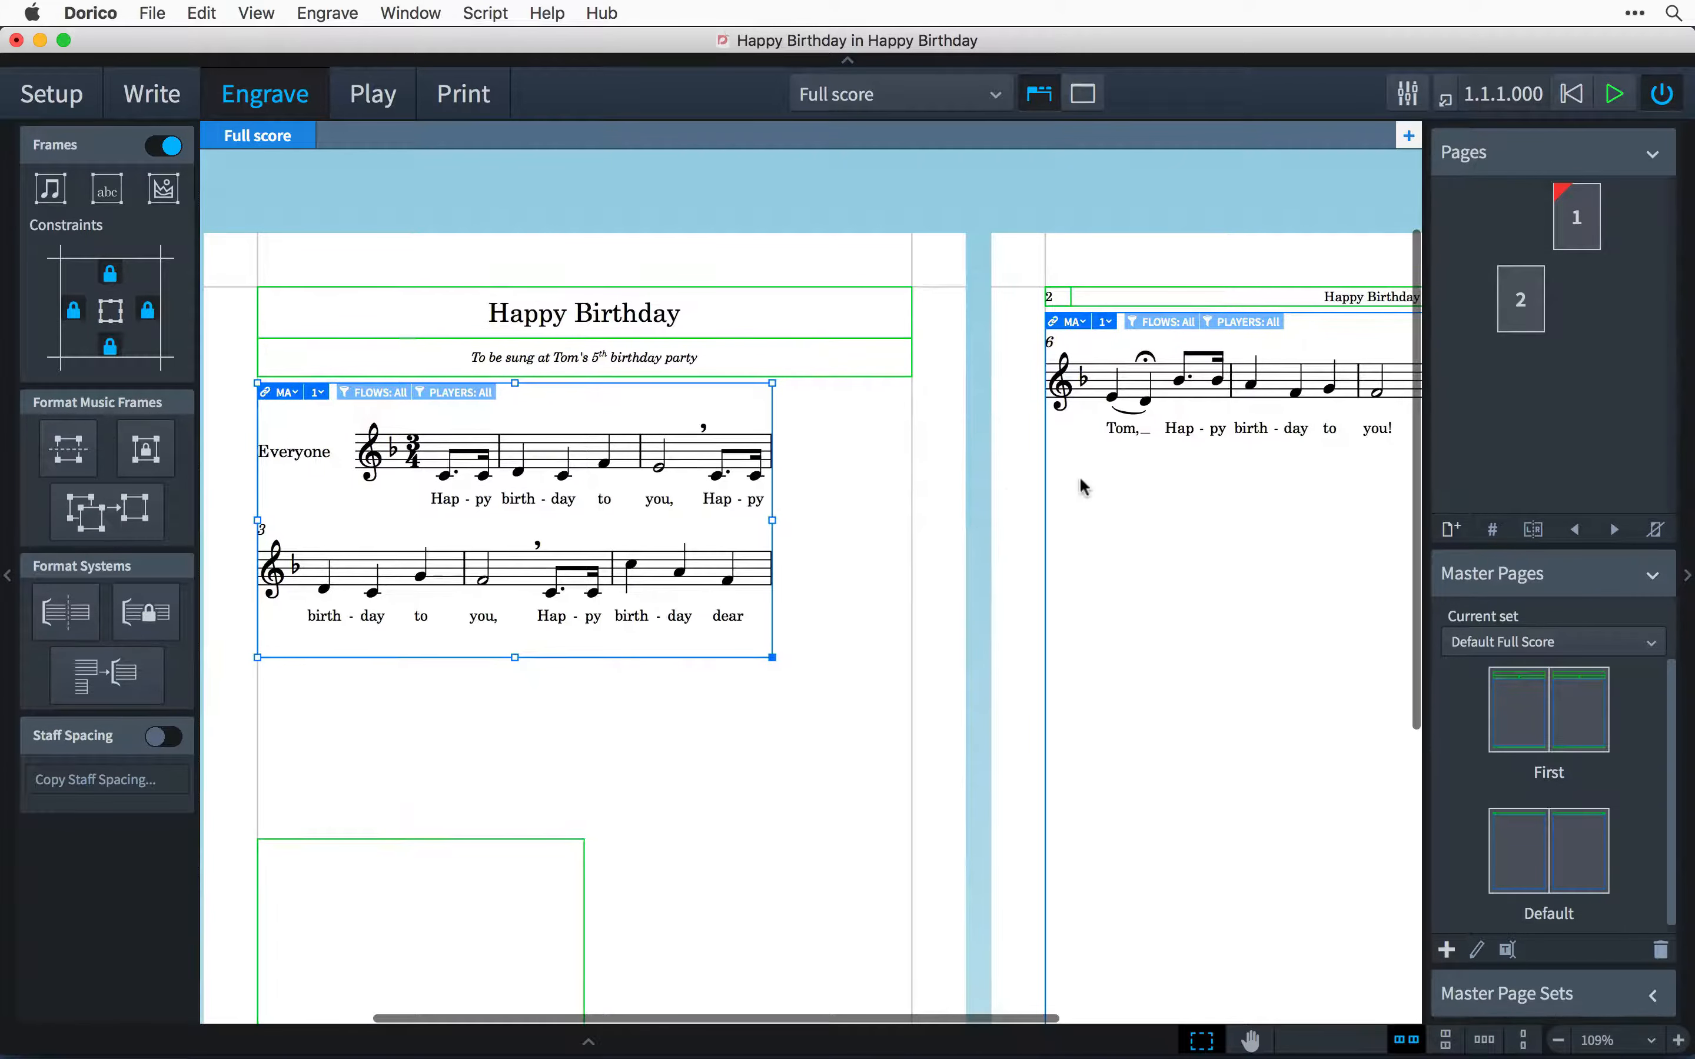
pyautogui.moveTo(1118, 487)
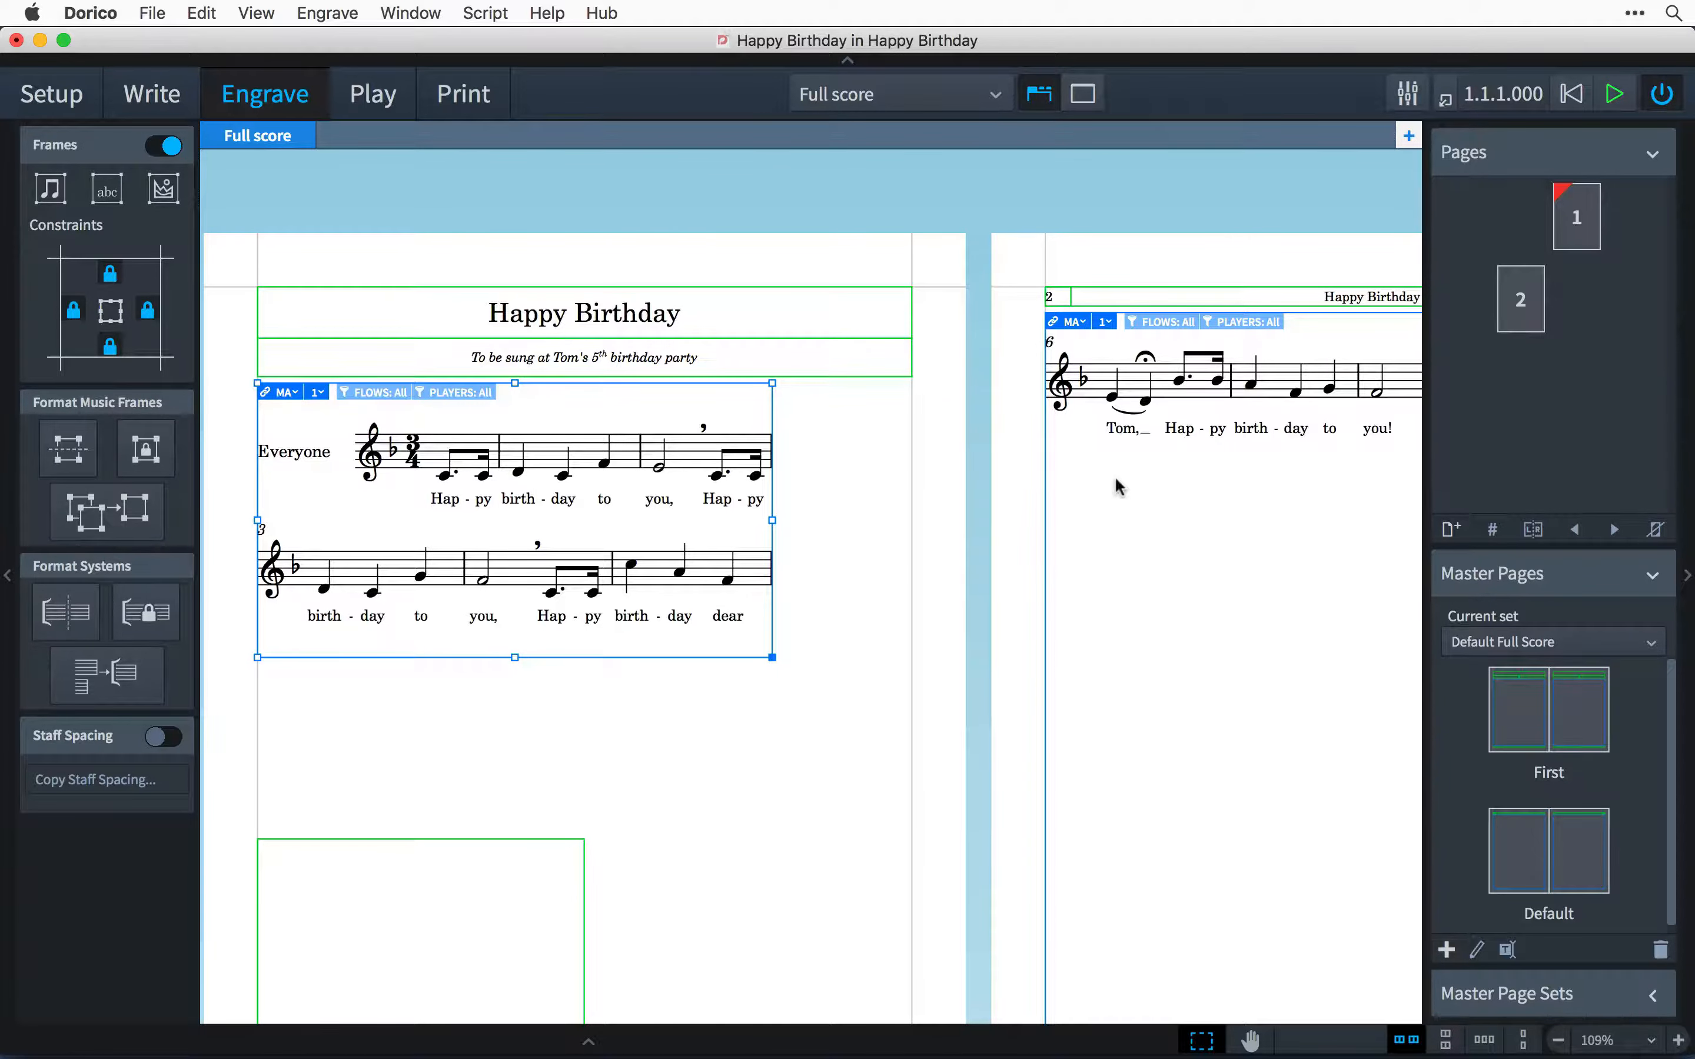
pyautogui.moveTo(775, 659)
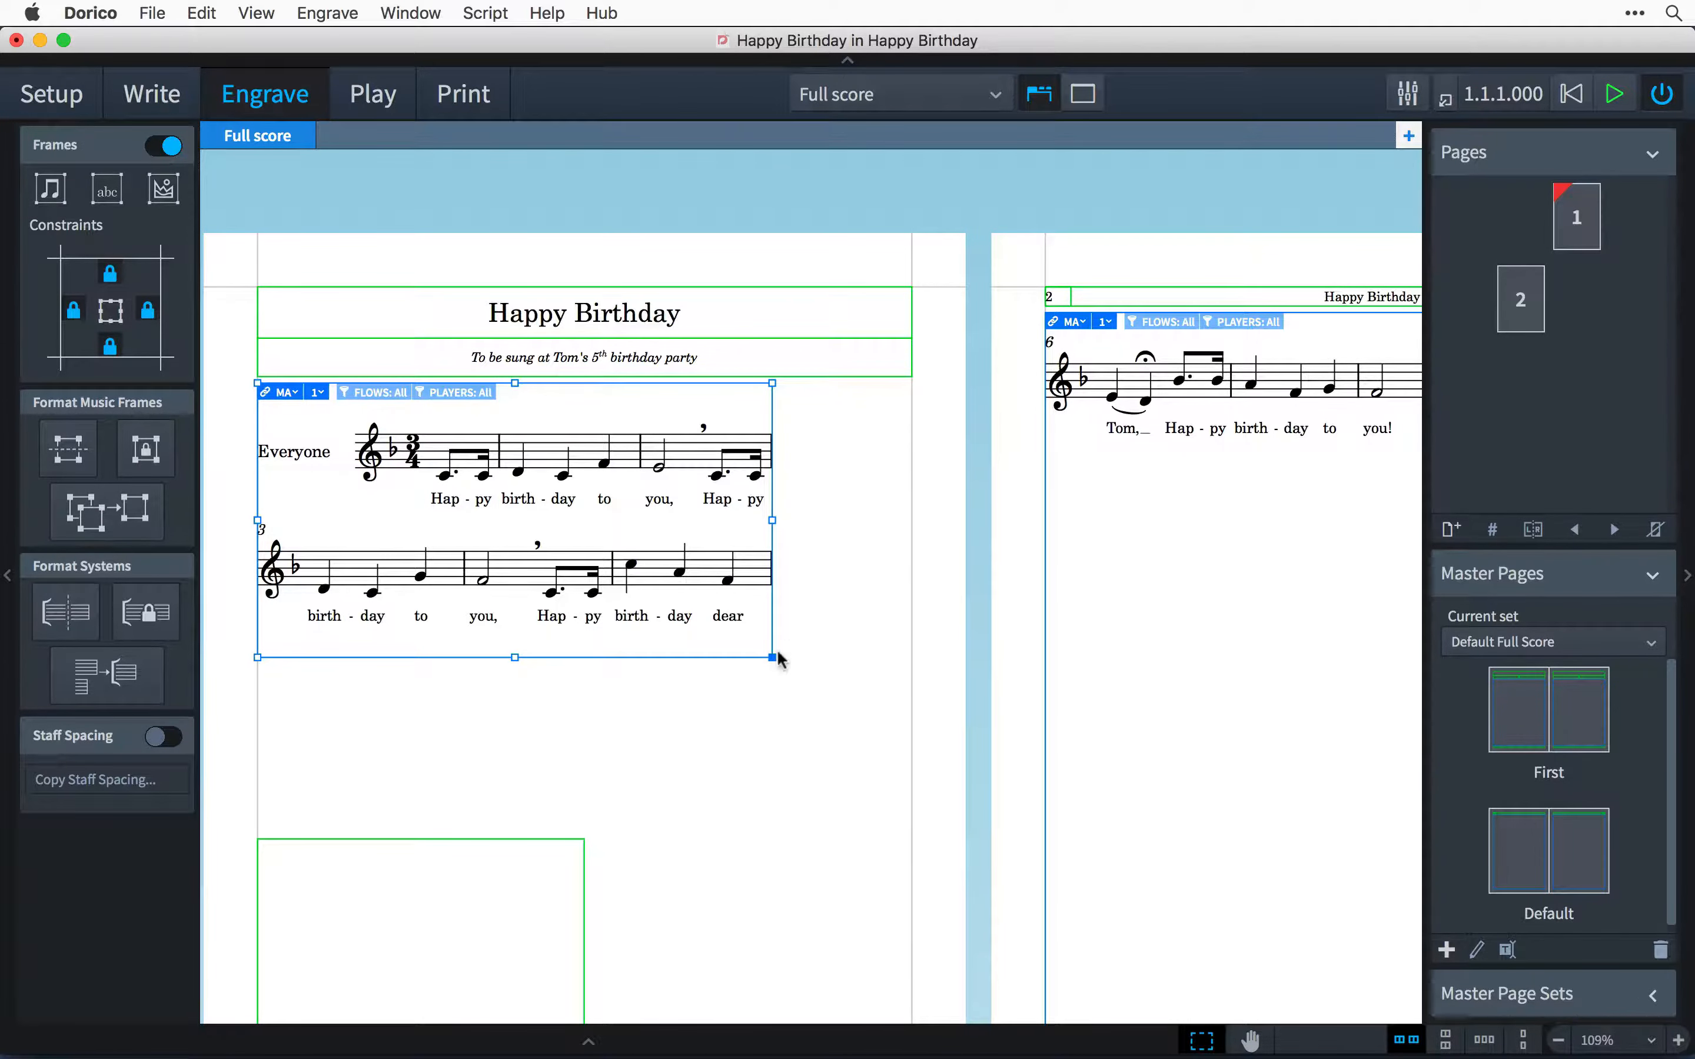
# - Drag the music frame's corner handle to the right margin so the song fits in two systems
pyautogui.moveTo(773, 657); pyautogui.dragTo(900, 786)
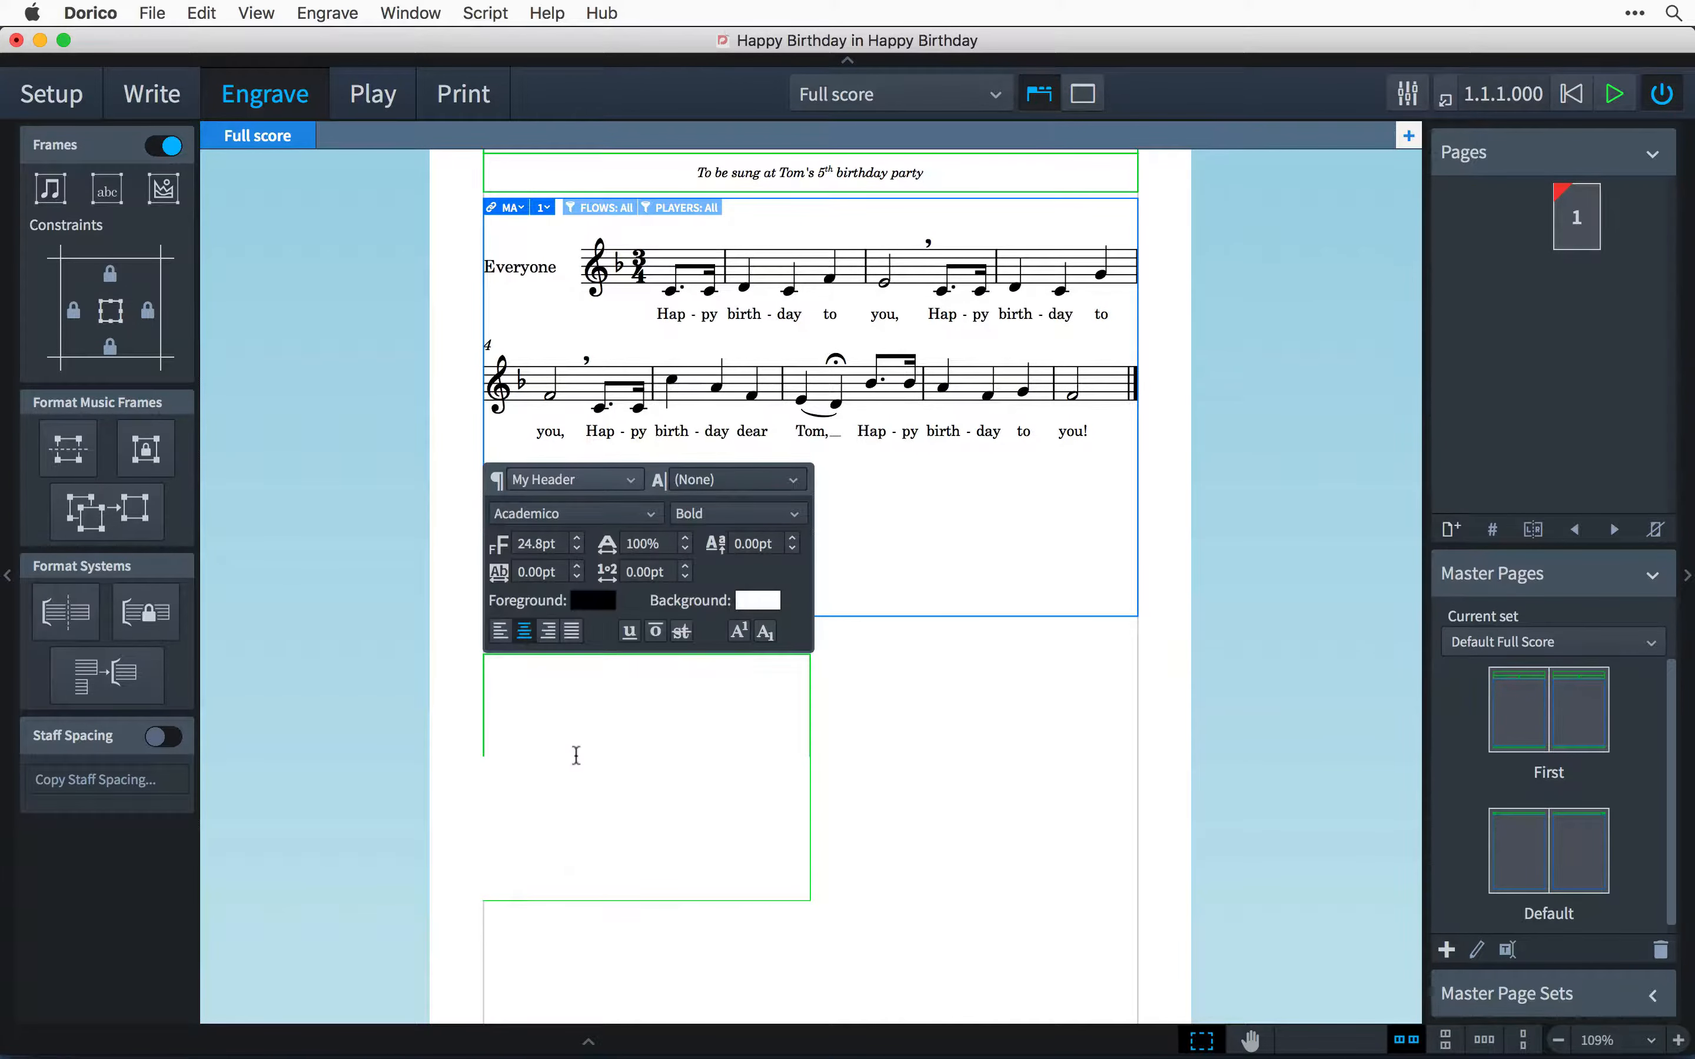
# - Enter the heading 'Words' in the text frame
pyautogui.write('Words')
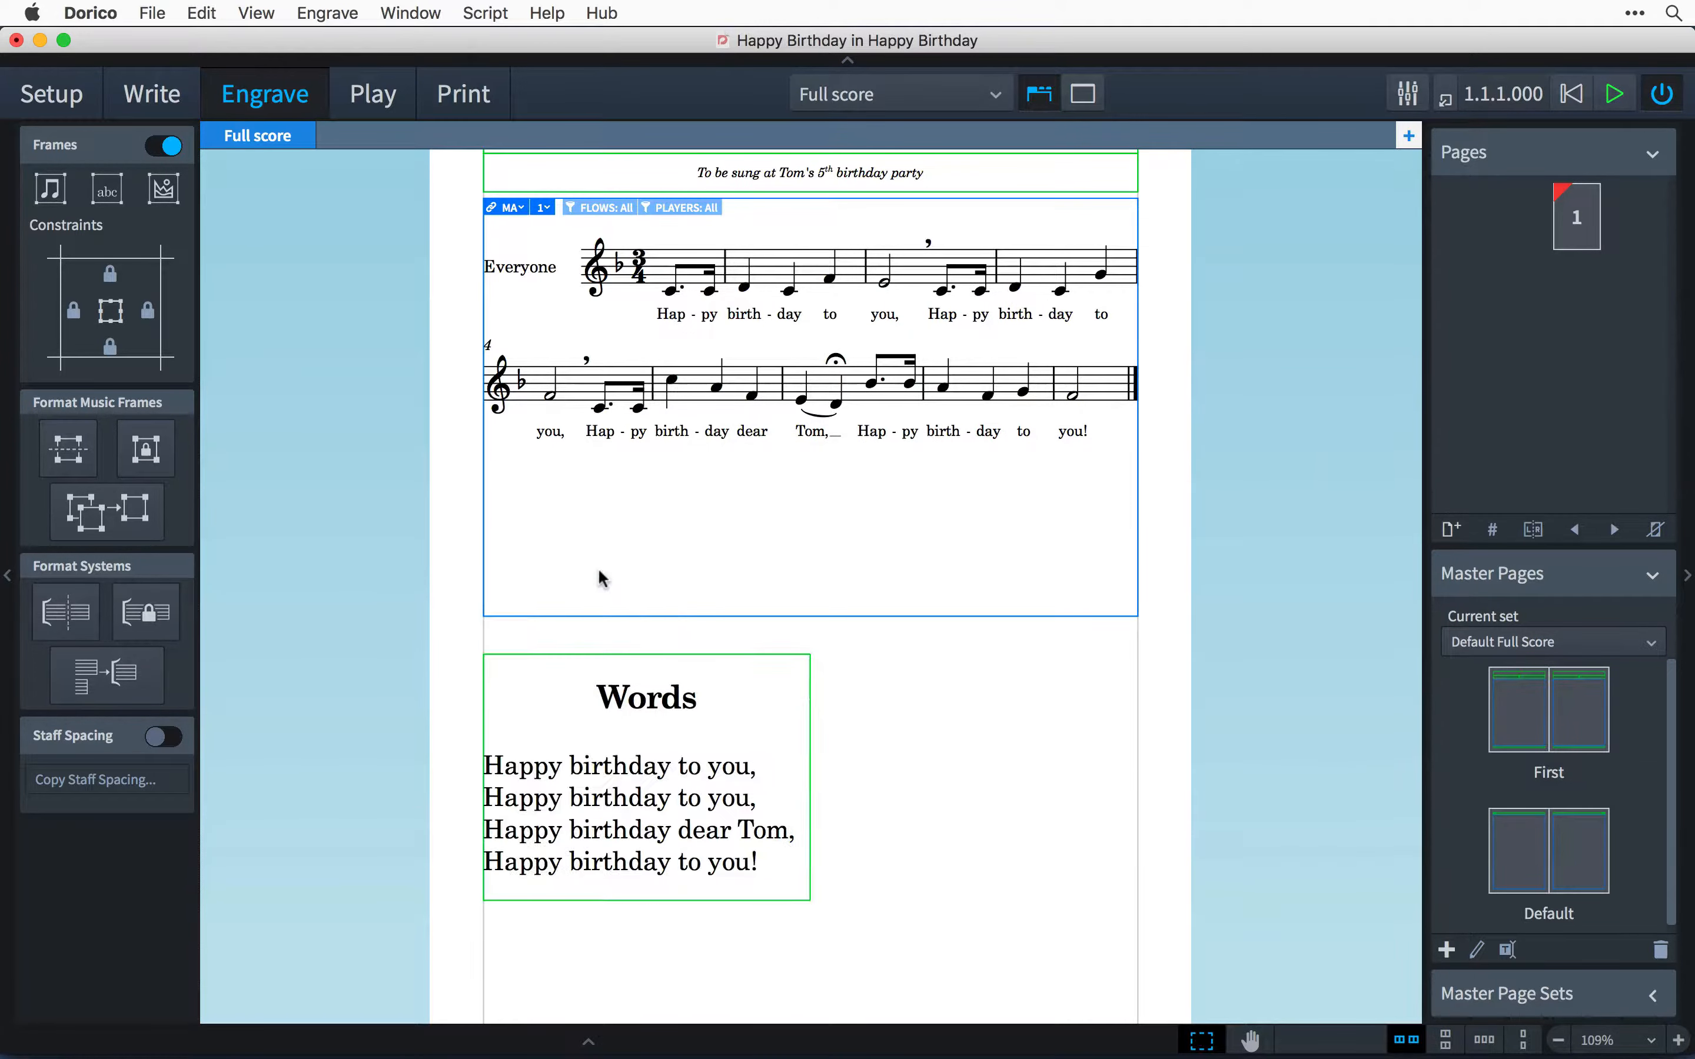
# - Insert a graphics frame with the cake image beside the text, then view the page in Write mode
pyautogui.click(162, 188)
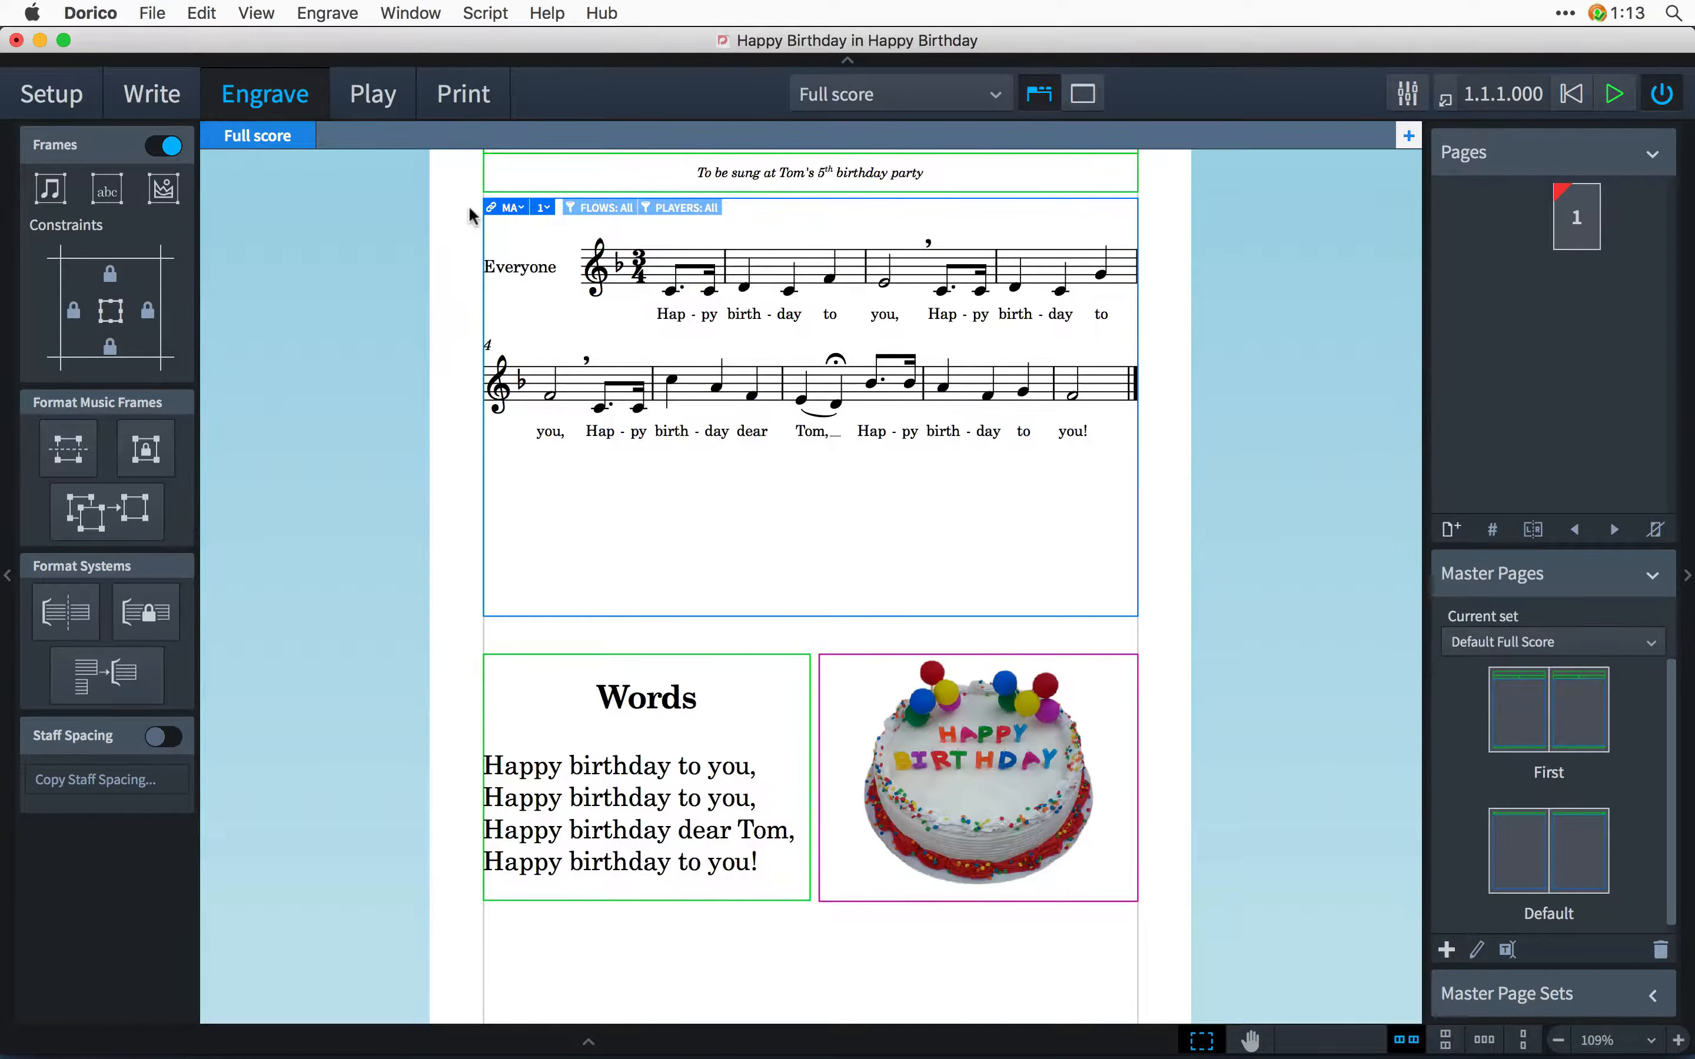
pyautogui.click(645, 696)
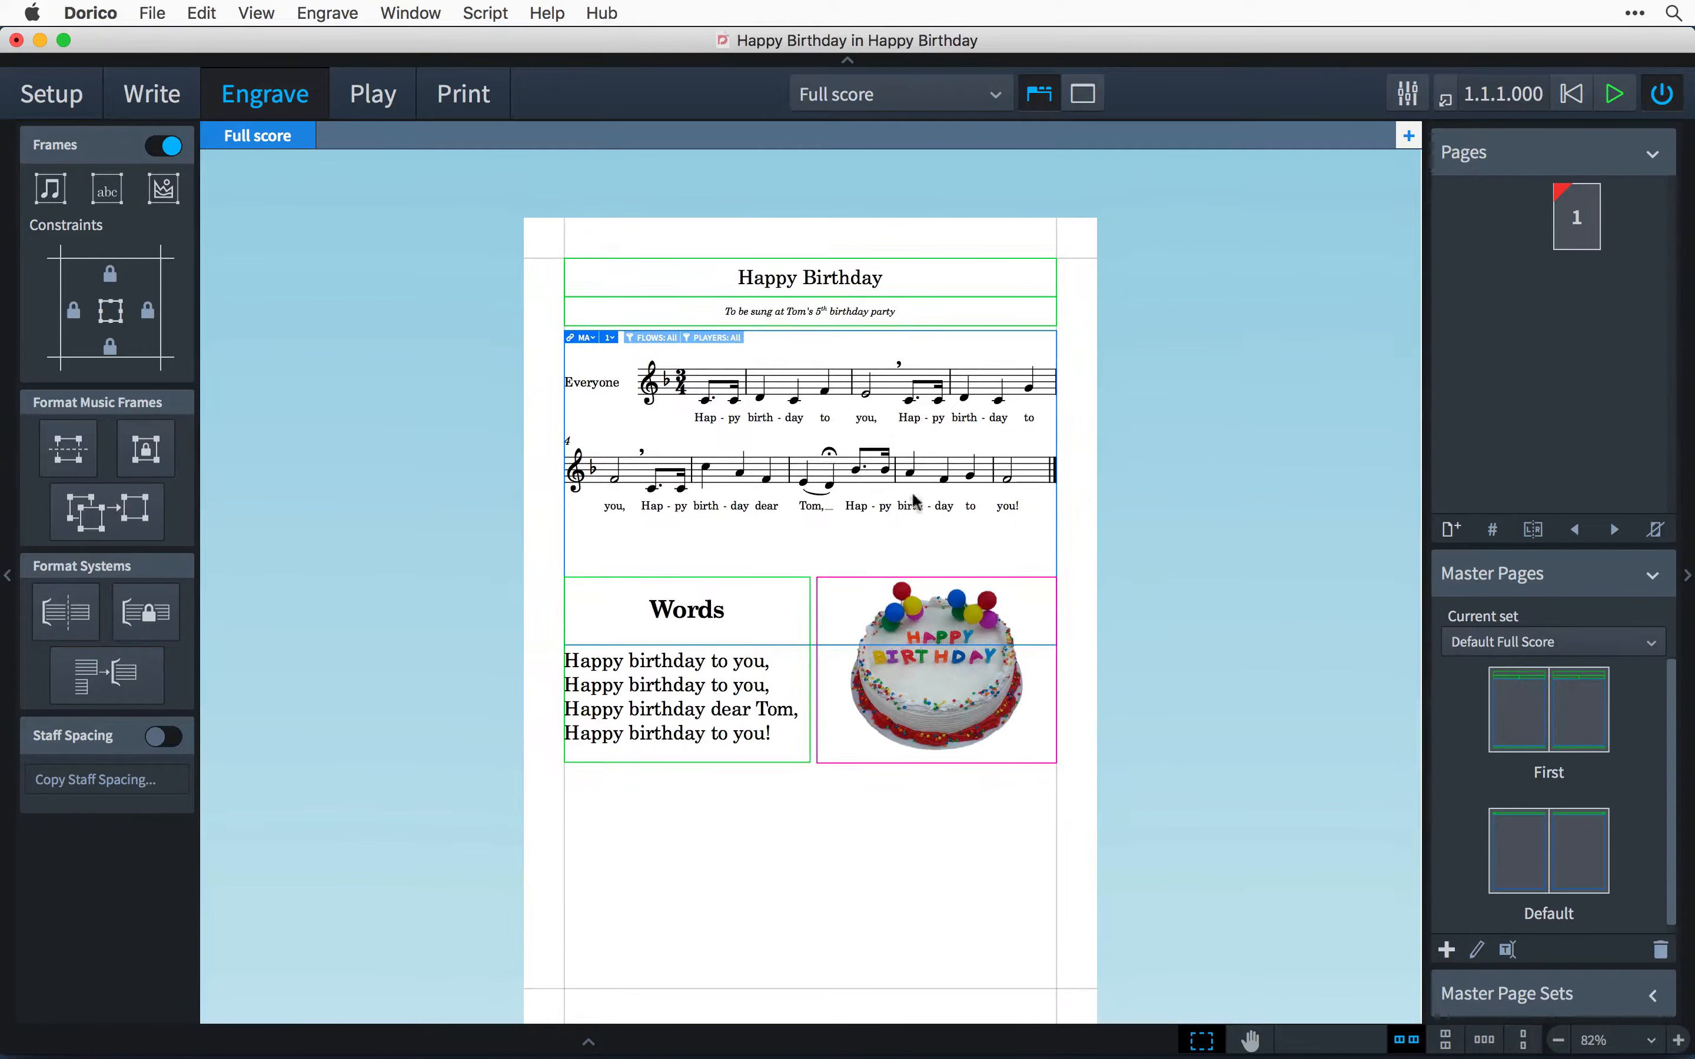
pyautogui.click(150, 93)
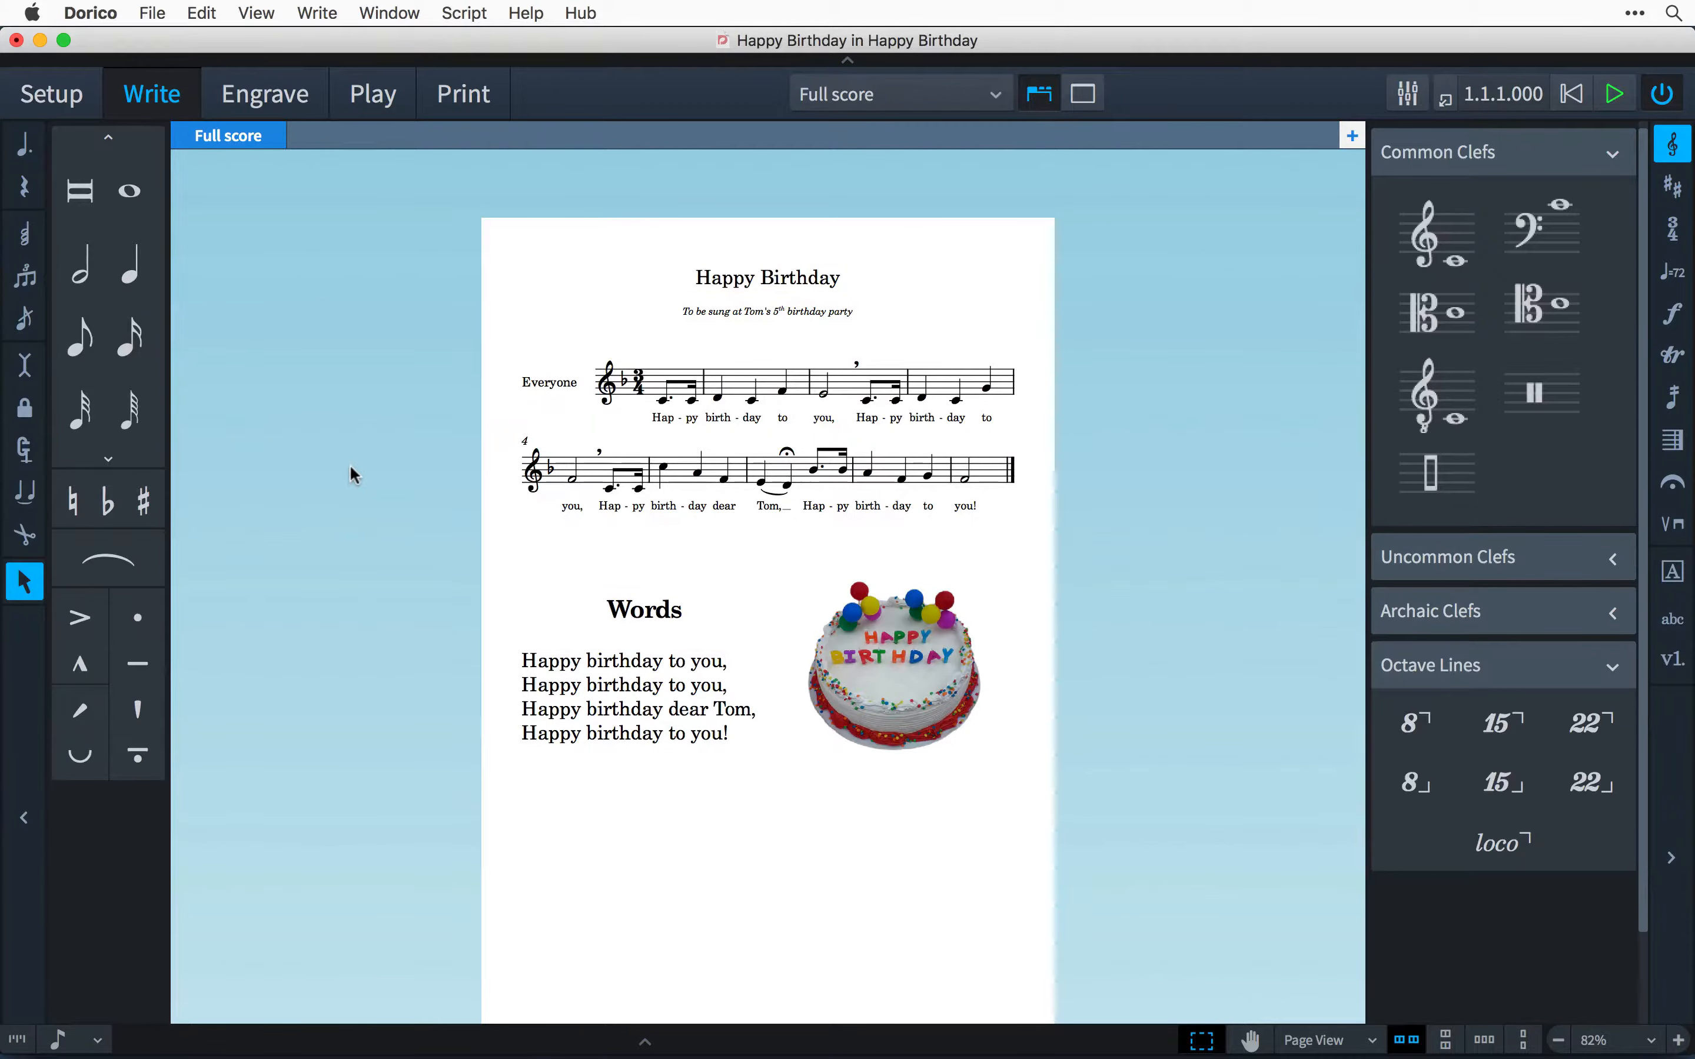